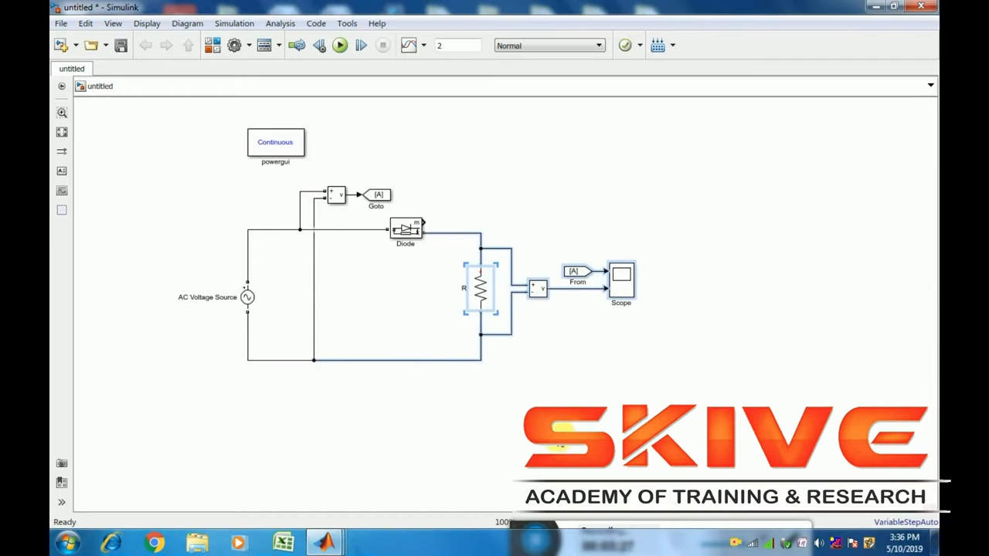
Set the AC Voltage Source frequency to 50 Hz and confirm the resistor parameters
{"action": "double_click", "coordinate": [247, 297]}
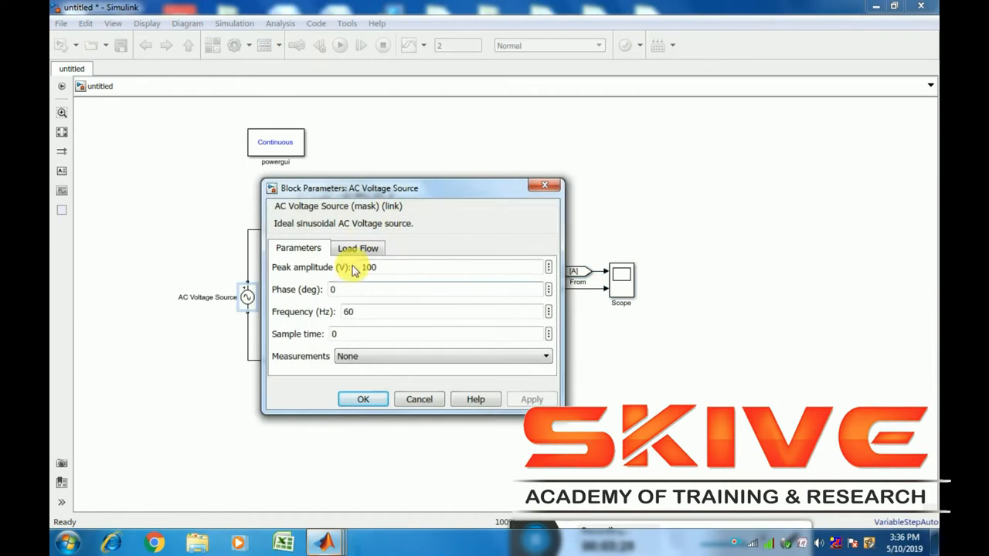
{"action": "triple_click", "coordinate": [368, 266]}
{"action": "type", "text": "50"}
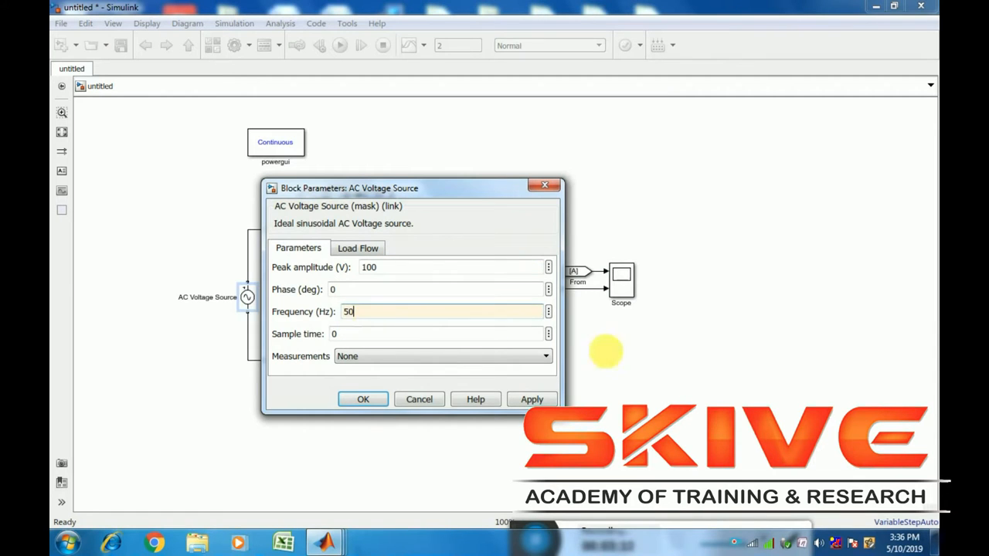
{"action": "left_click", "coordinate": [363, 399]}
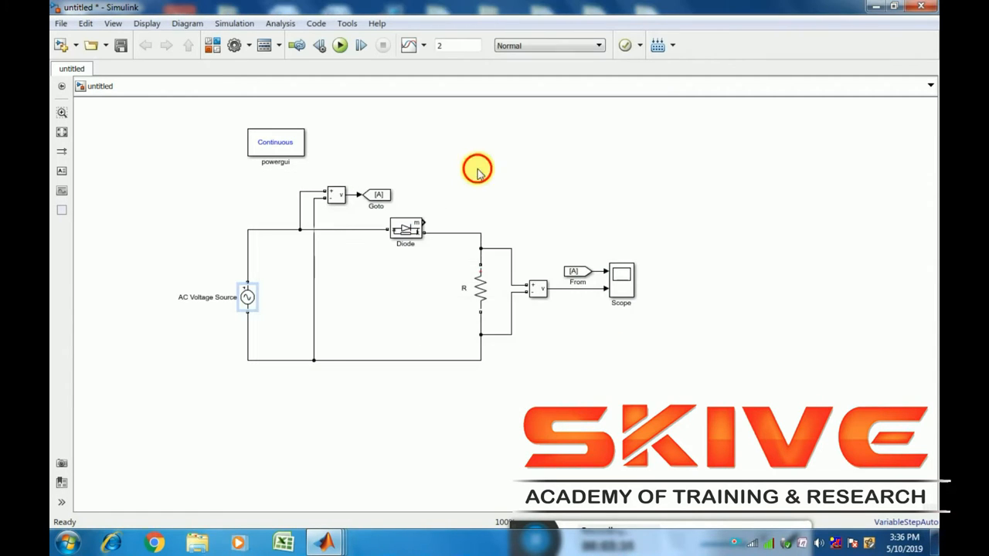
{"action": "double_click", "coordinate": [479, 289]}
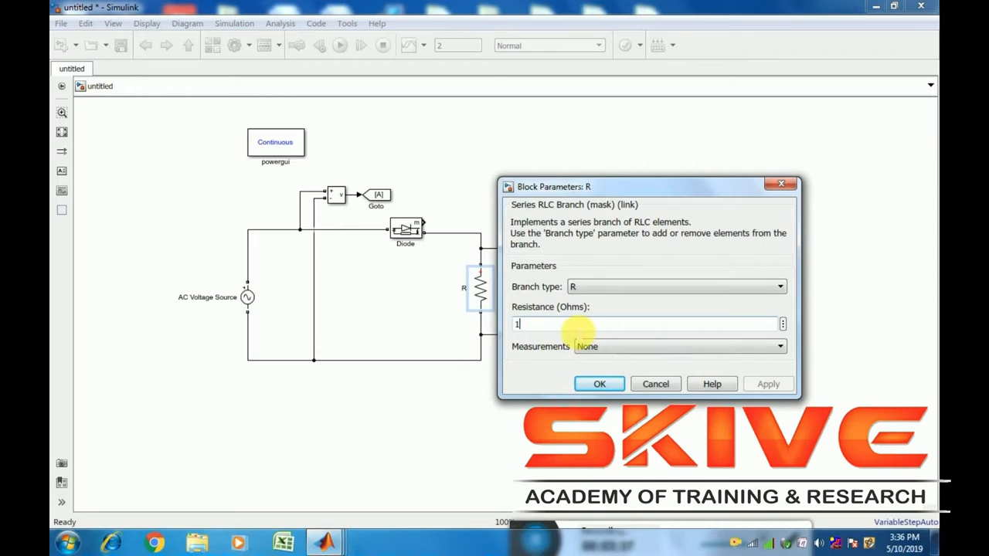
{"action": "left_click", "coordinate": [599, 384]}
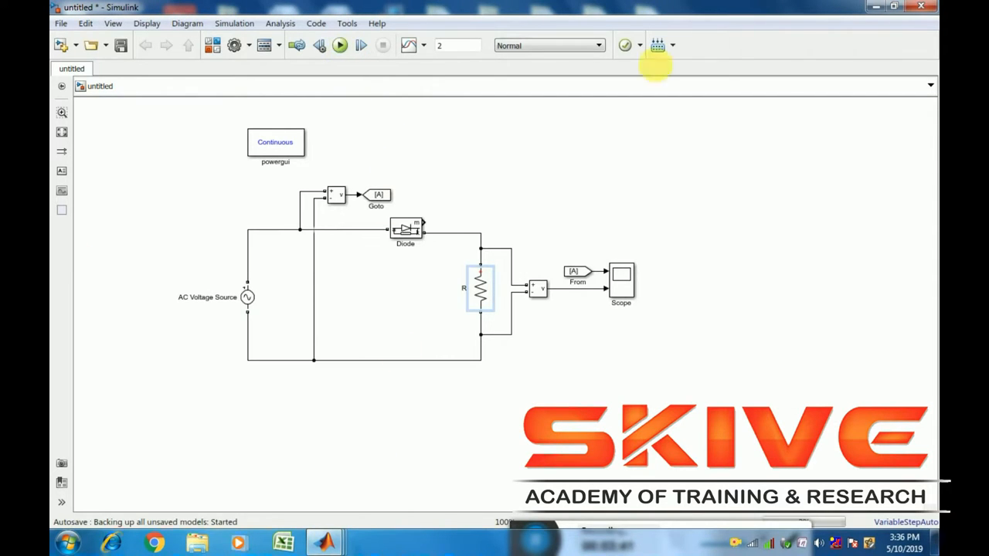
Run the half-wave rectifier simulation and select the Scope block
{"action": "left_click", "coordinate": [340, 45]}
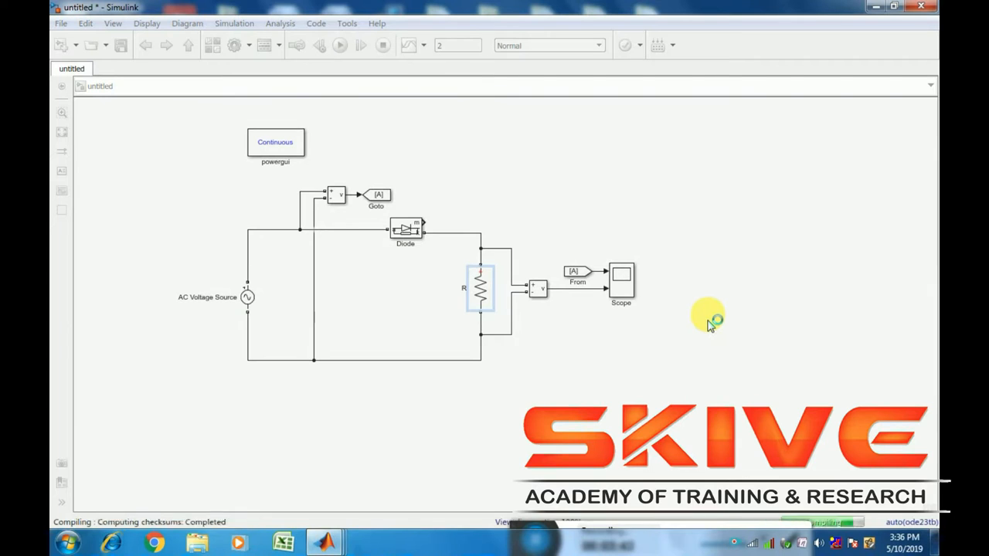
{"action": "left_click", "coordinate": [339, 45]}
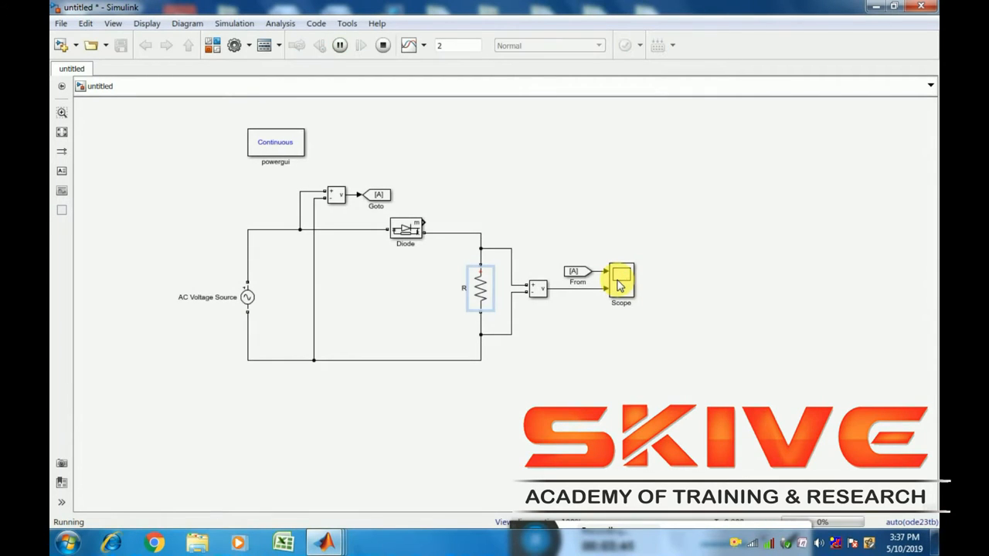
{"action": "left_click", "coordinate": [383, 45]}
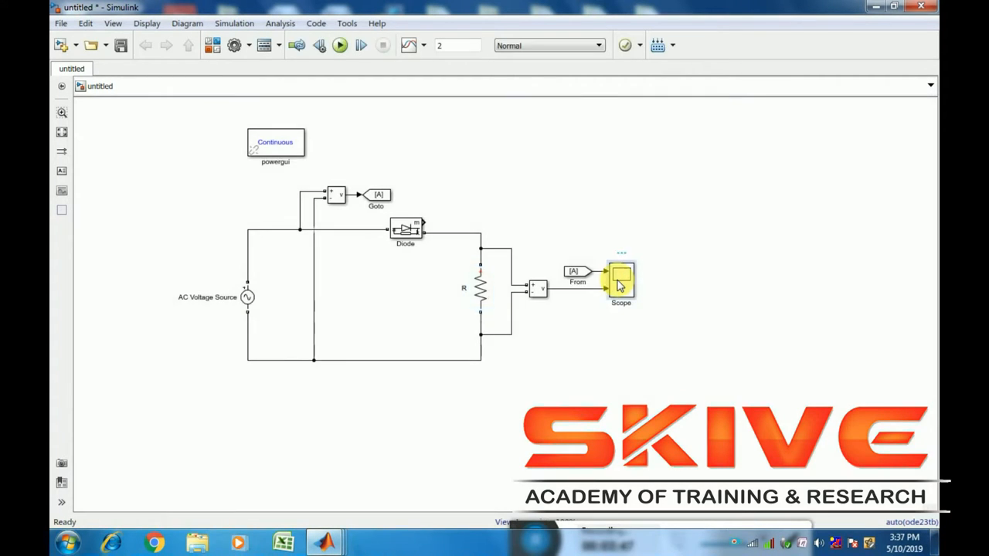
View the Scope waveforms with axes scaling set to Auto
{"action": "double_click", "coordinate": [621, 281]}
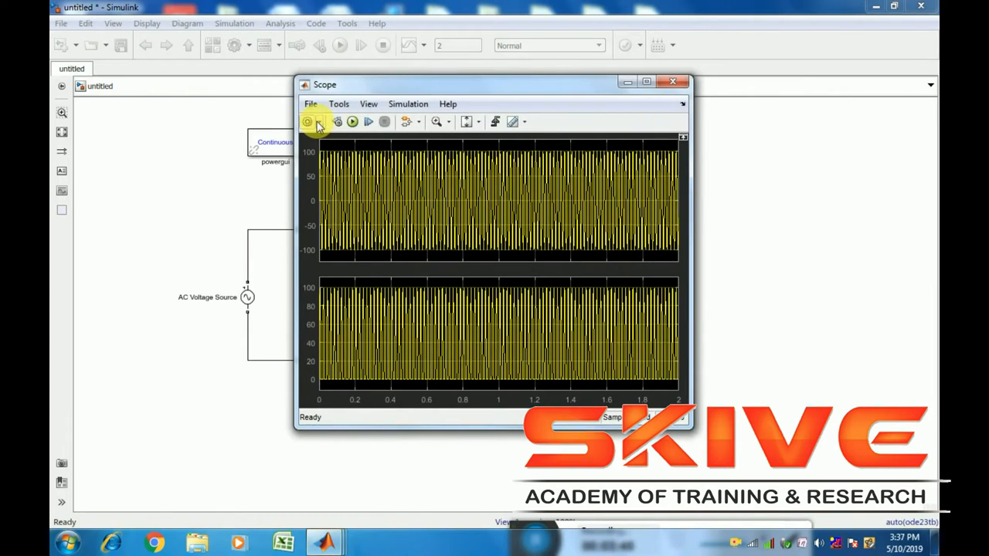
{"action": "left_click", "coordinate": [308, 121]}
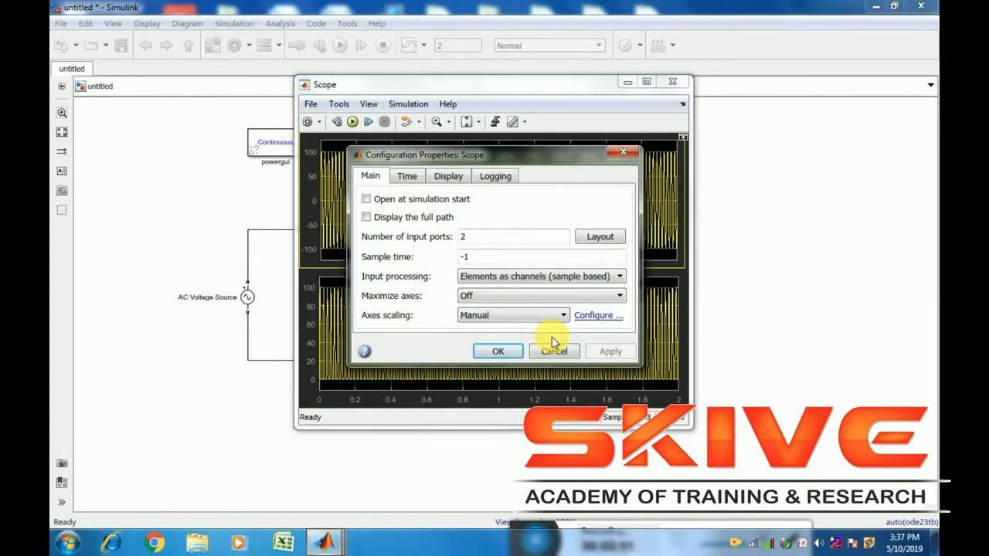
{"action": "left_click", "coordinate": [610, 352]}
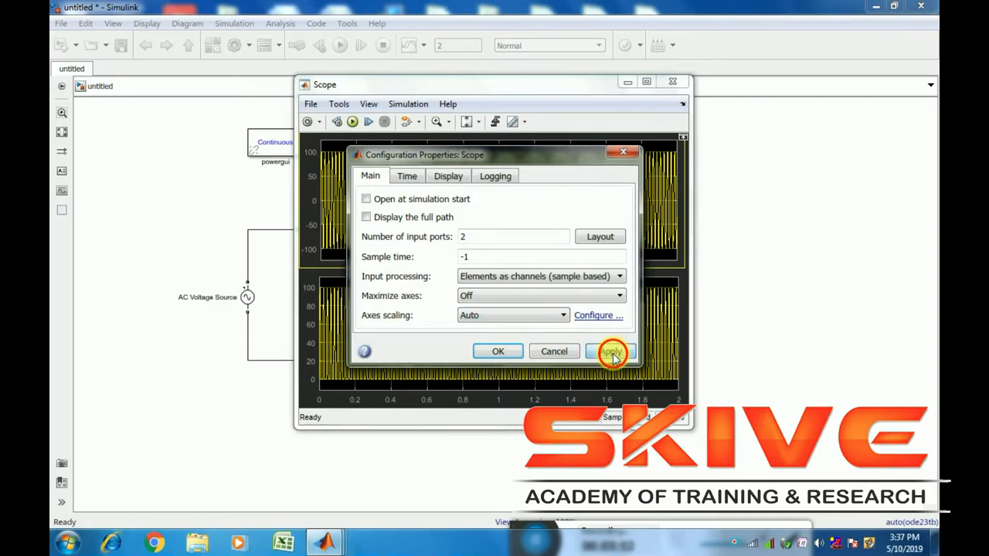
{"action": "left_click", "coordinate": [610, 351]}
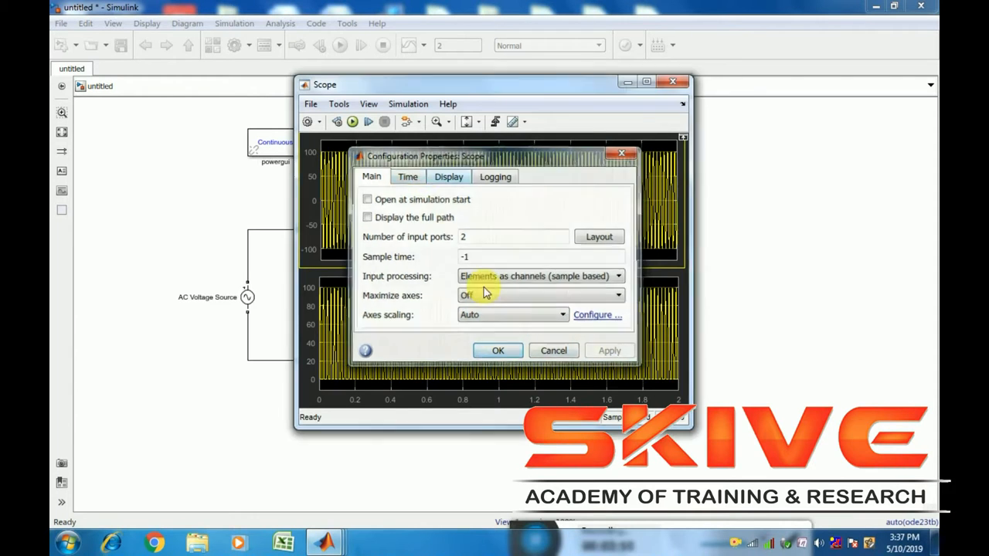
{"action": "left_click", "coordinate": [497, 349]}
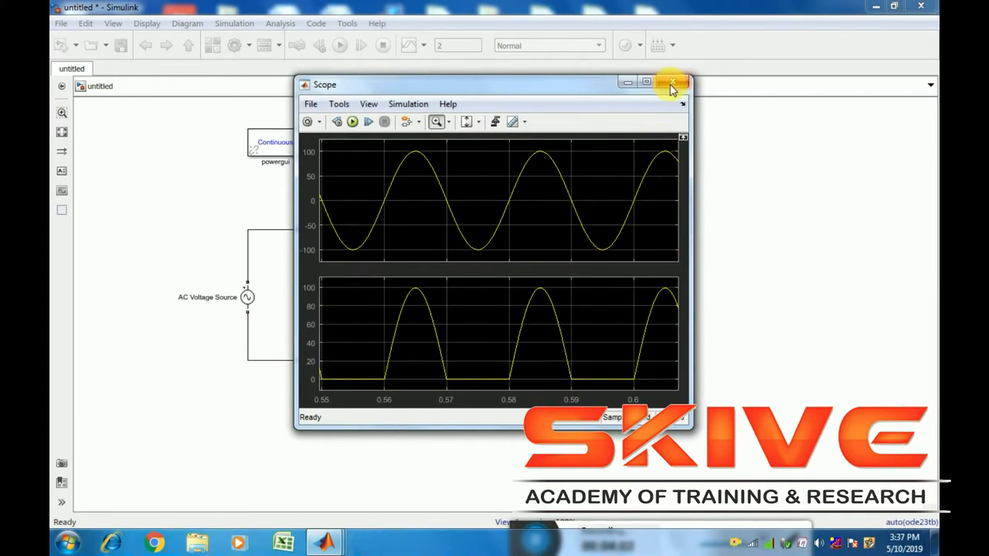
{"action": "mouse_move", "coordinate": [569, 139]}
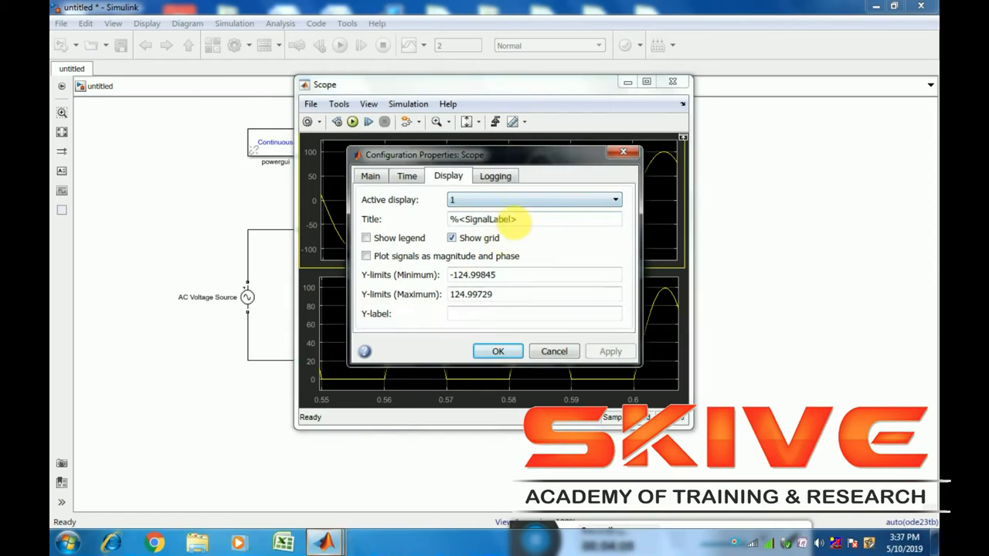
Title display 1 'Vin , Vout' with Y-label 'Voltage (V)', then pick display 2
{"action": "triple_click", "coordinate": [533, 219]}
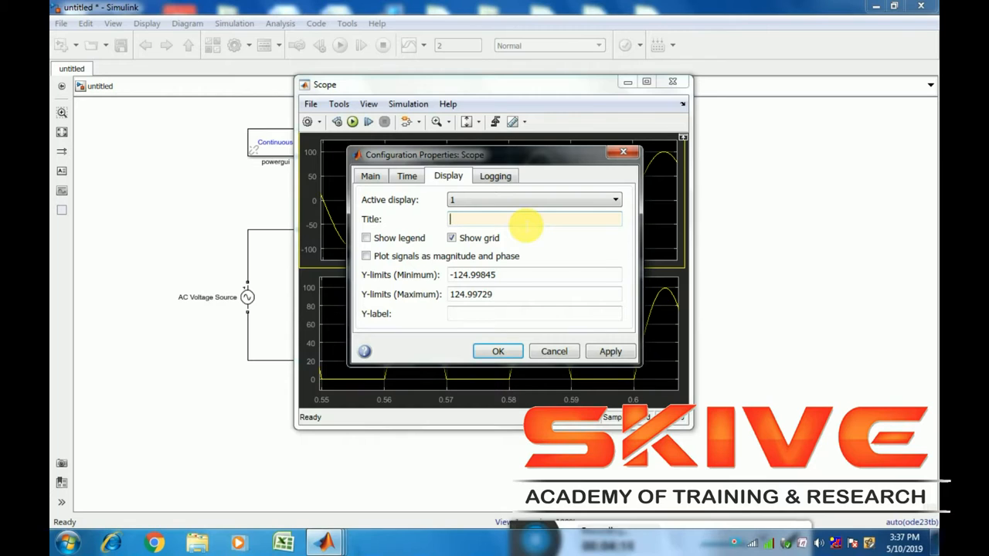
{"action": "type", "text": "Vin , Vout"}
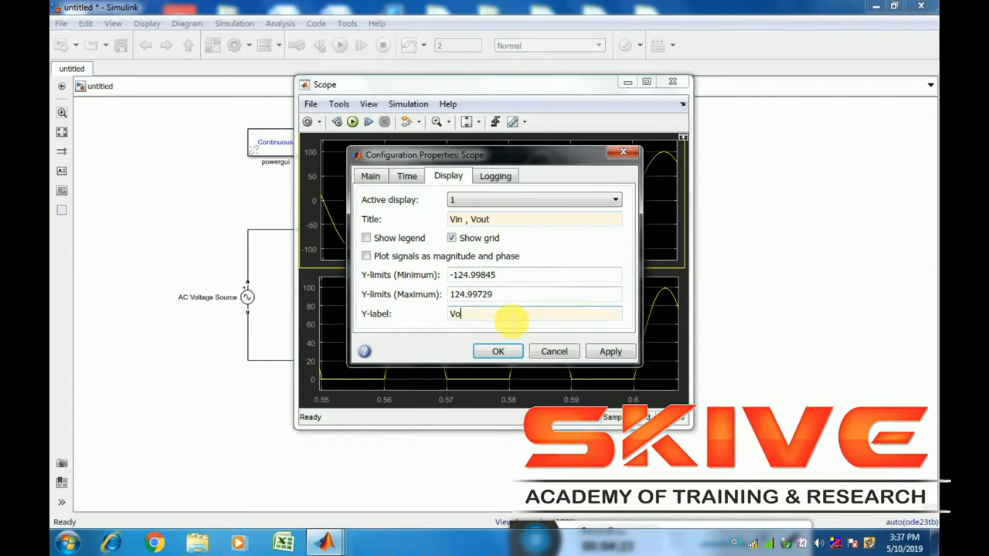
{"action": "type", "text": "ltGE"}
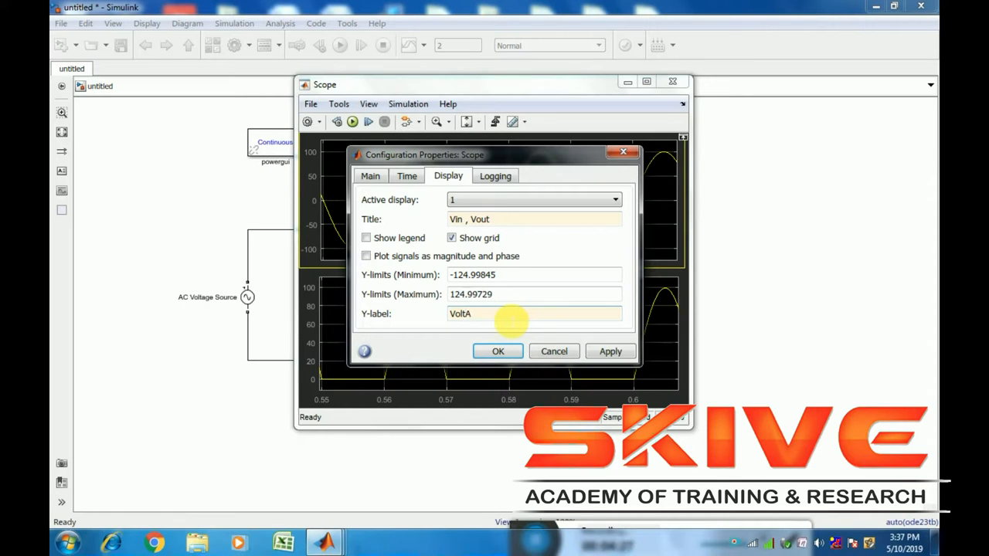
{"action": "type", "text": "Voltage"}
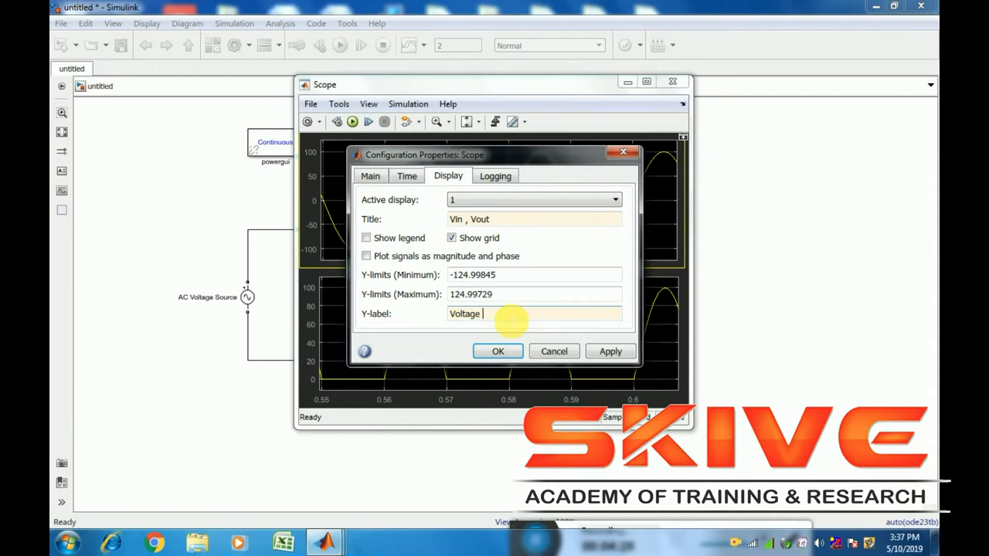
{"action": "type", "text": "(V)"}
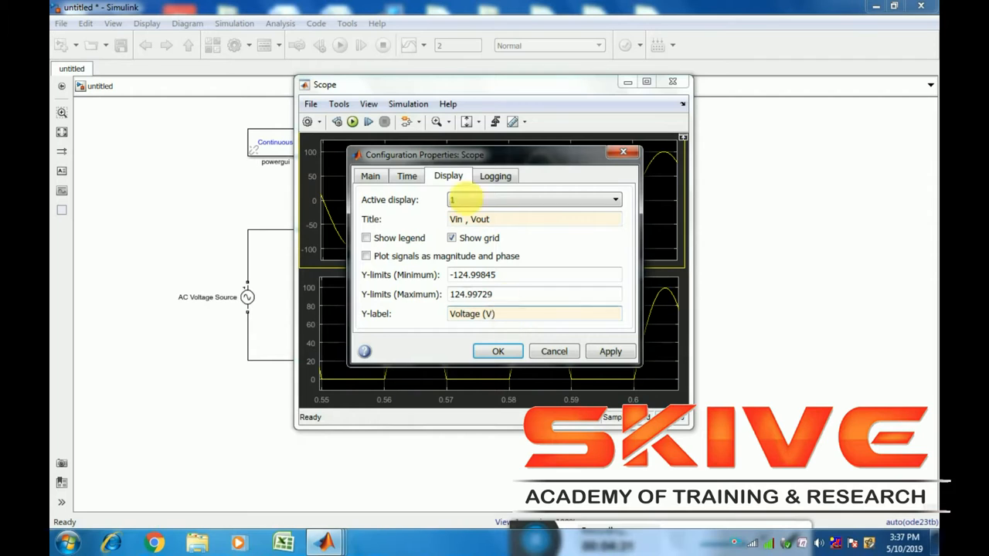
{"action": "left_click", "coordinate": [406, 176]}
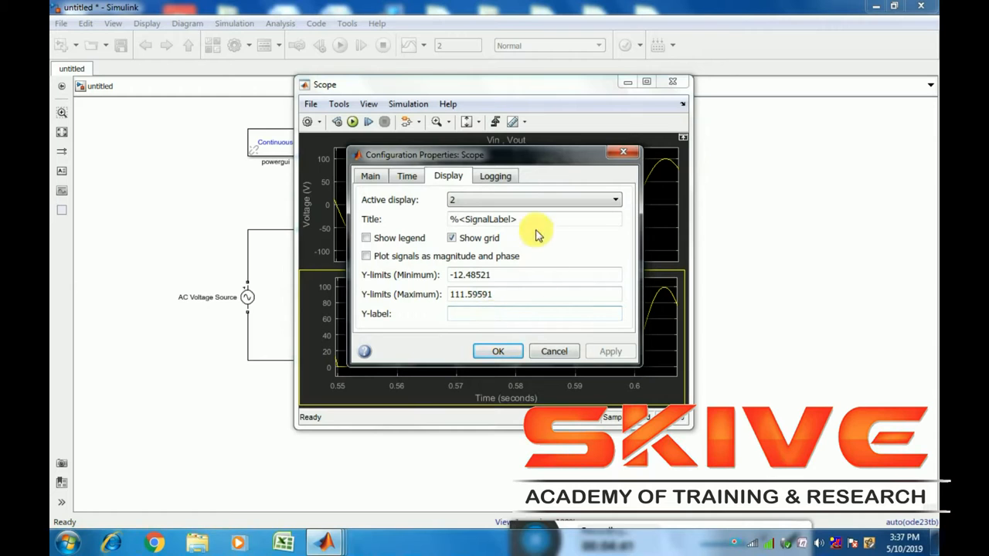
Title display 2 'Output Voltage (V)' with Y-label 'Vout(V)' and confirm
{"action": "left_click_drag", "start_coordinate": [425, 154], "coordinate": [320, 229]}
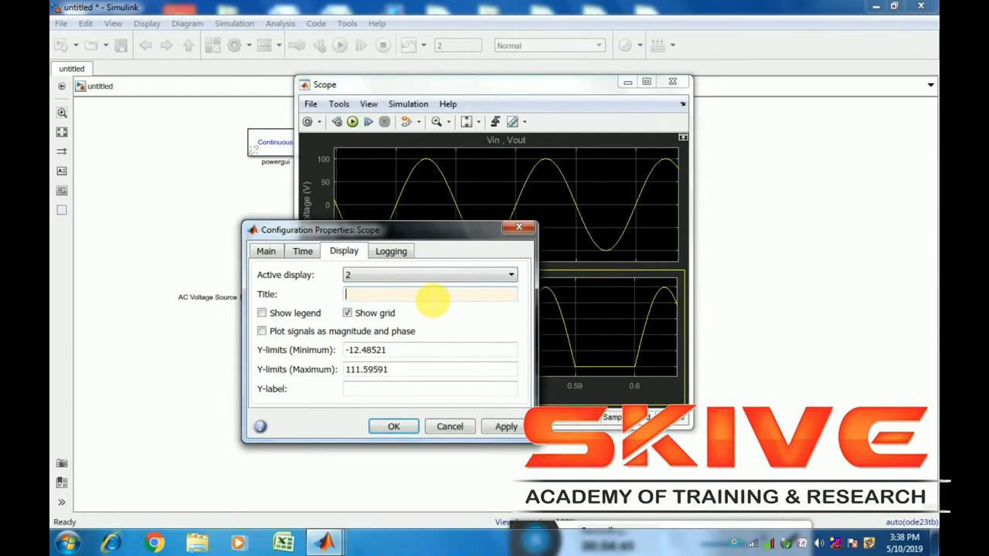
{"action": "type", "text": "Output"}
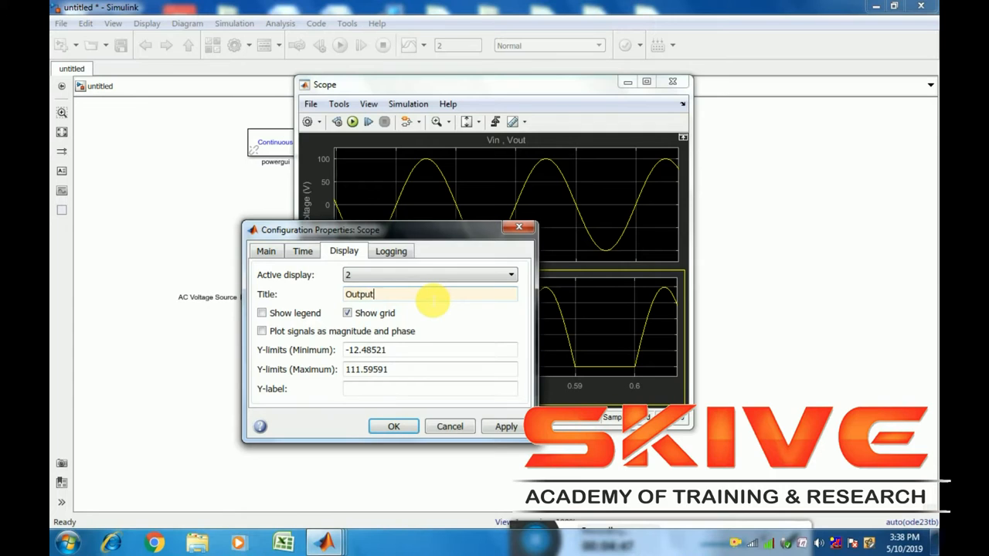
{"action": "type", "text": "Voltage"}
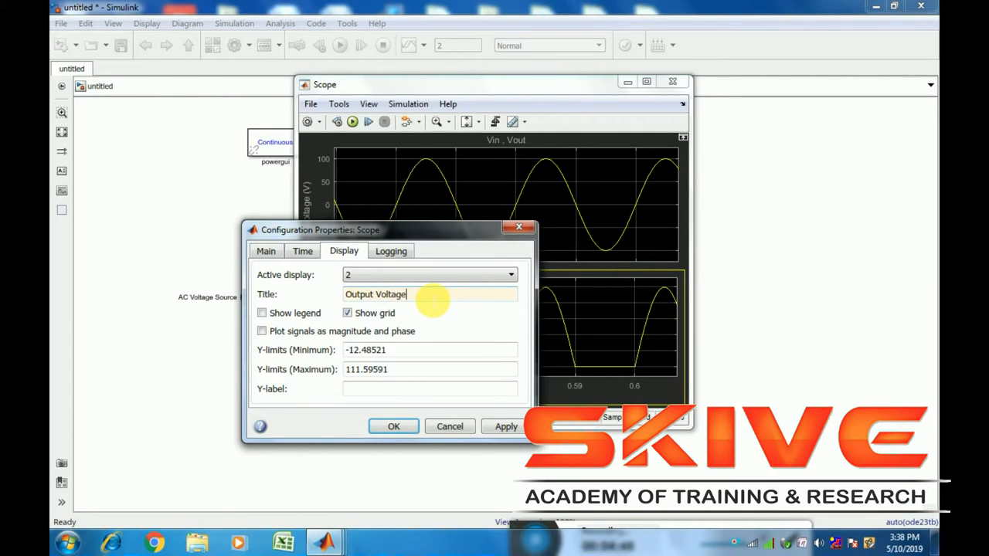
{"action": "type", "text": "(V)"}
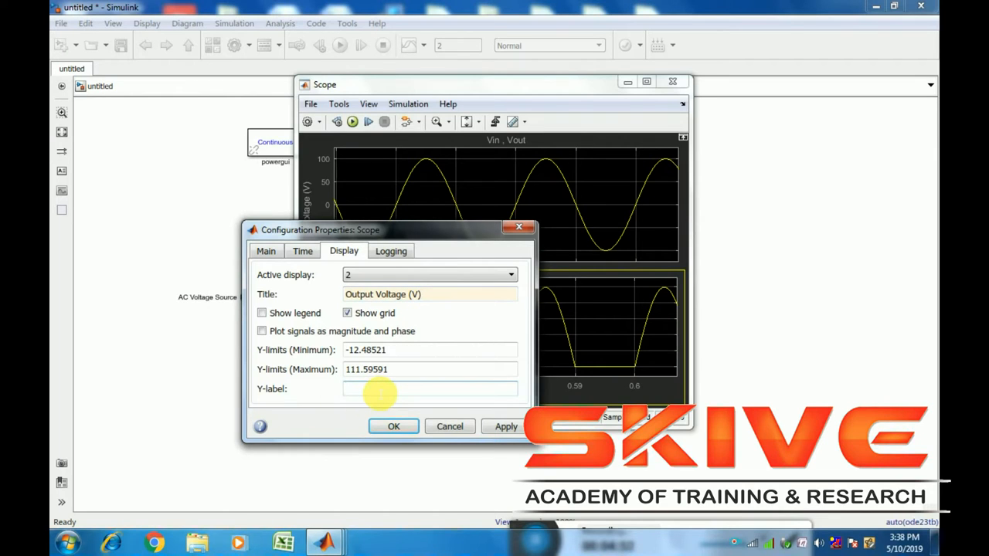
{"action": "type", "text": "Vout"}
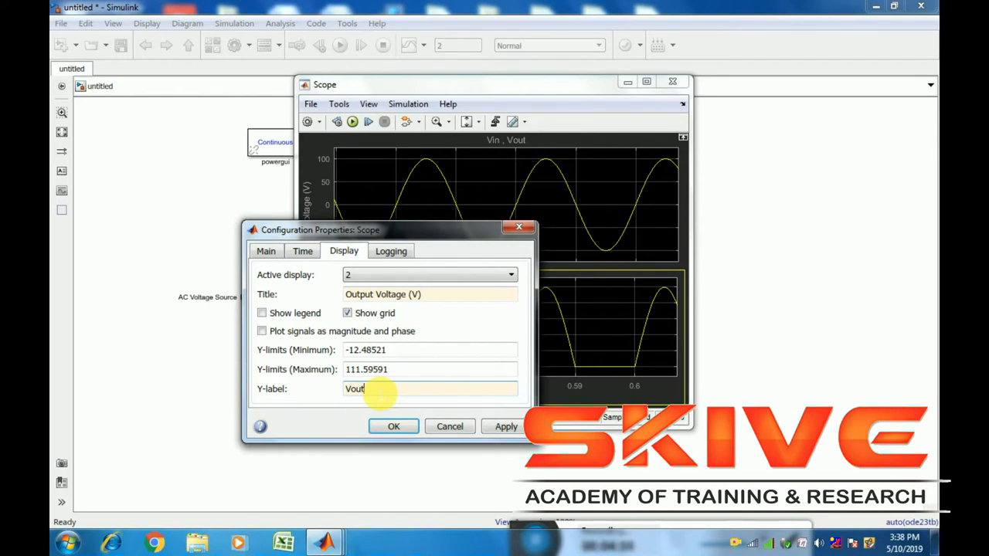
{"action": "type", "text": "(V)"}
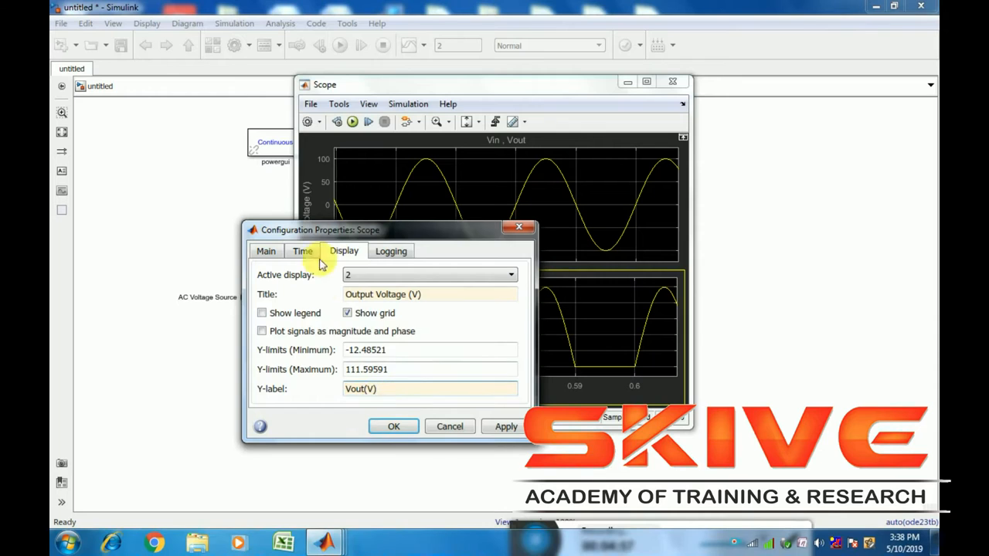
{"action": "left_click", "coordinate": [303, 250]}
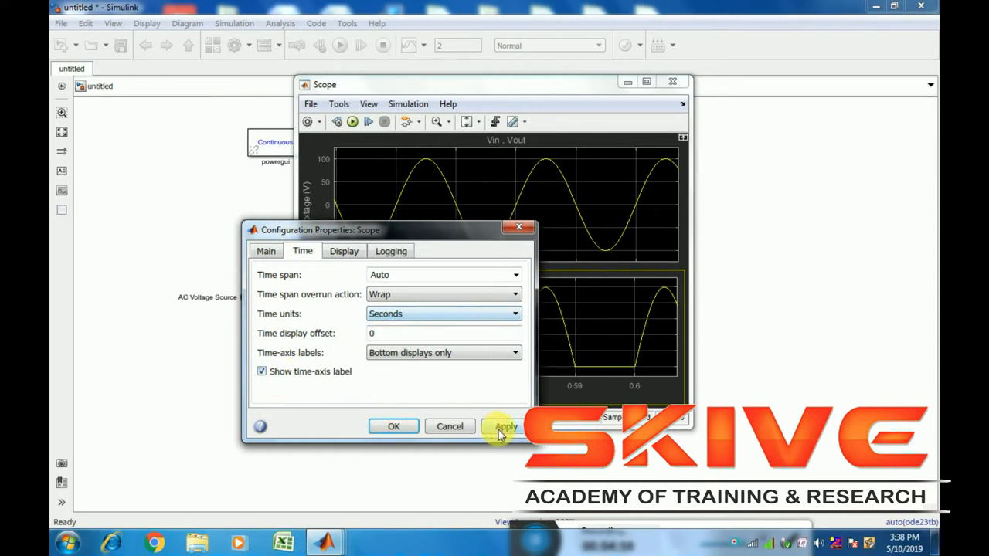
{"action": "left_click", "coordinate": [393, 426]}
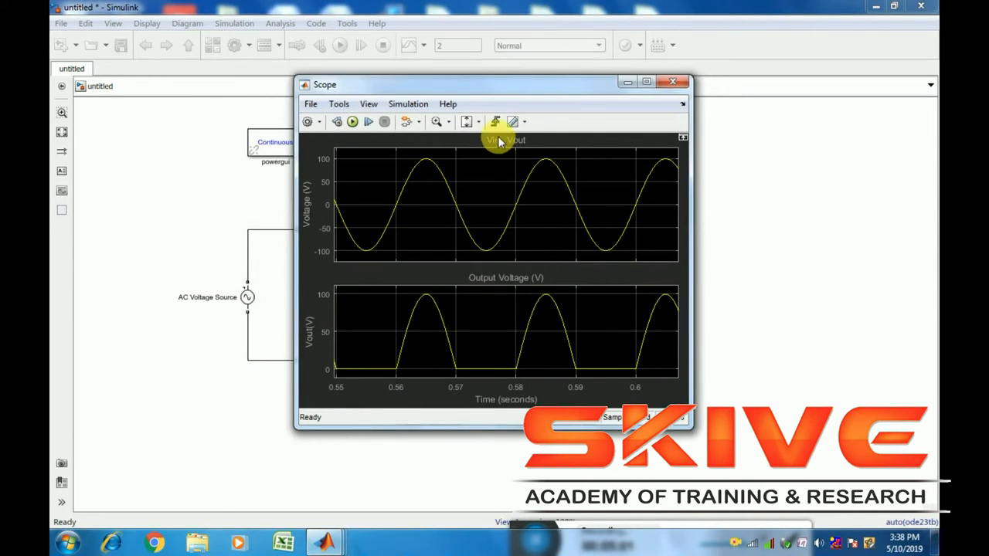
{"action": "mouse_move", "coordinate": [555, 192]}
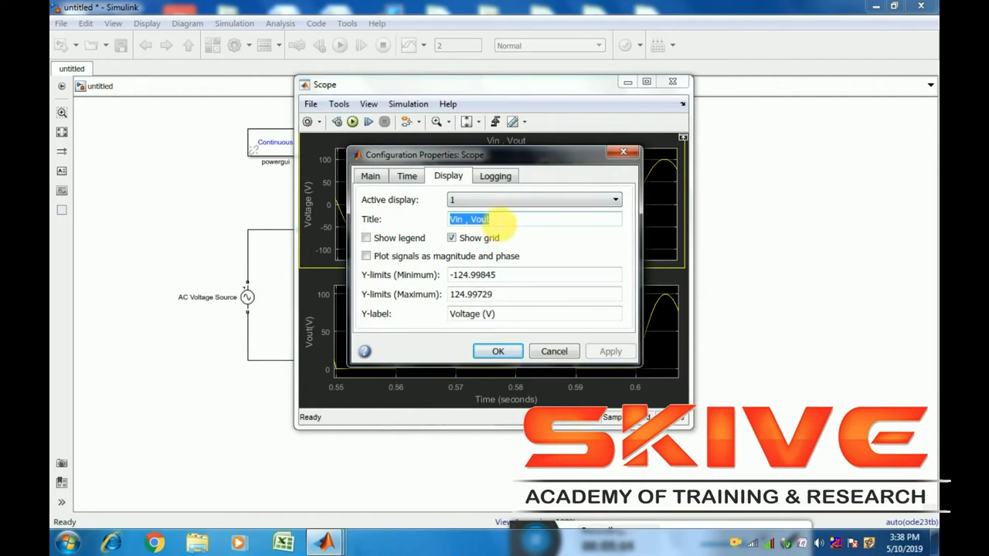
Retitle display 1 'Input Voltage (V)' with Y-label 'Vin (V)', apply, and close the Scope
{"action": "type", "text": "Input"}
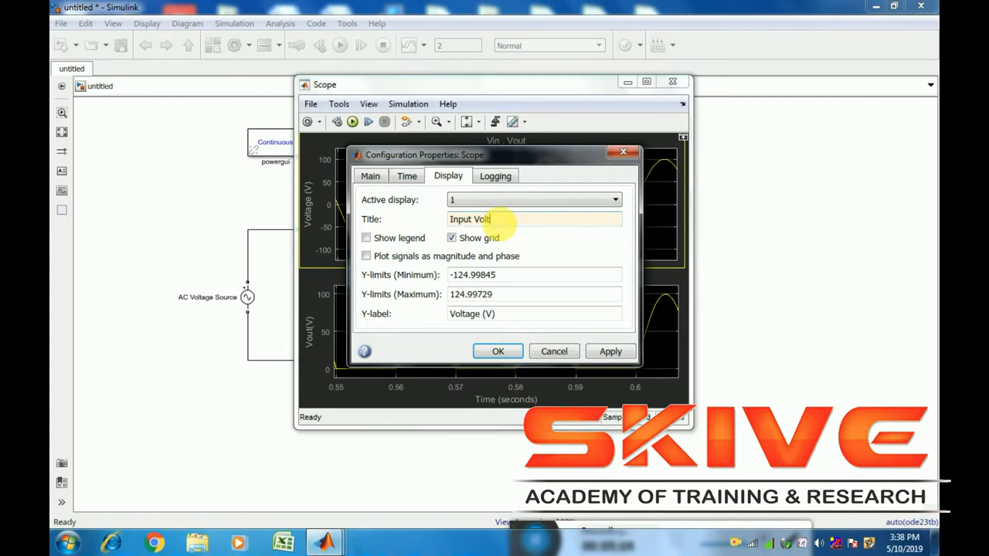
{"action": "type", "text": "age"}
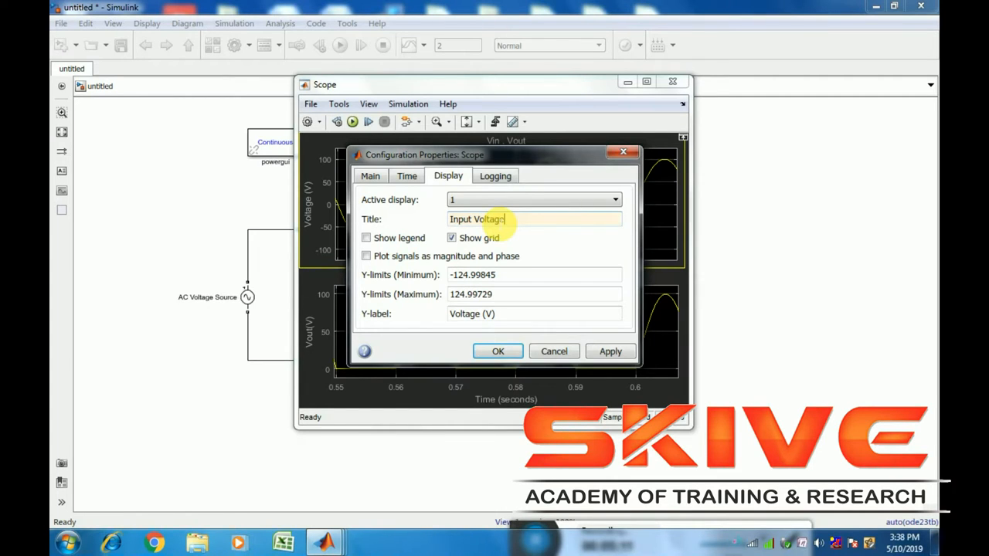
{"action": "type", "text": "(V"}
{"action": "left_click", "coordinate": [535, 314]}
{"action": "type", "text": "Vin"}
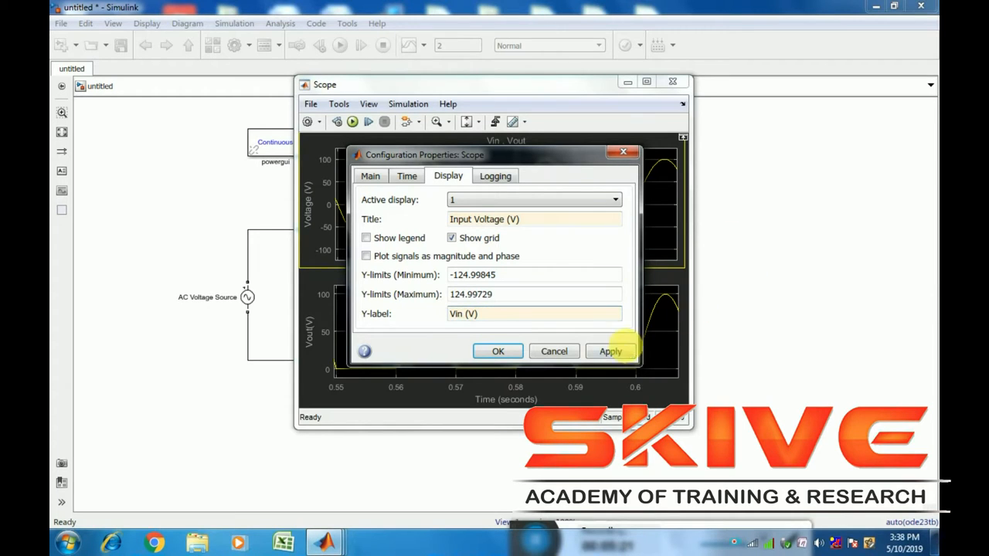
{"action": "left_click", "coordinate": [609, 352]}
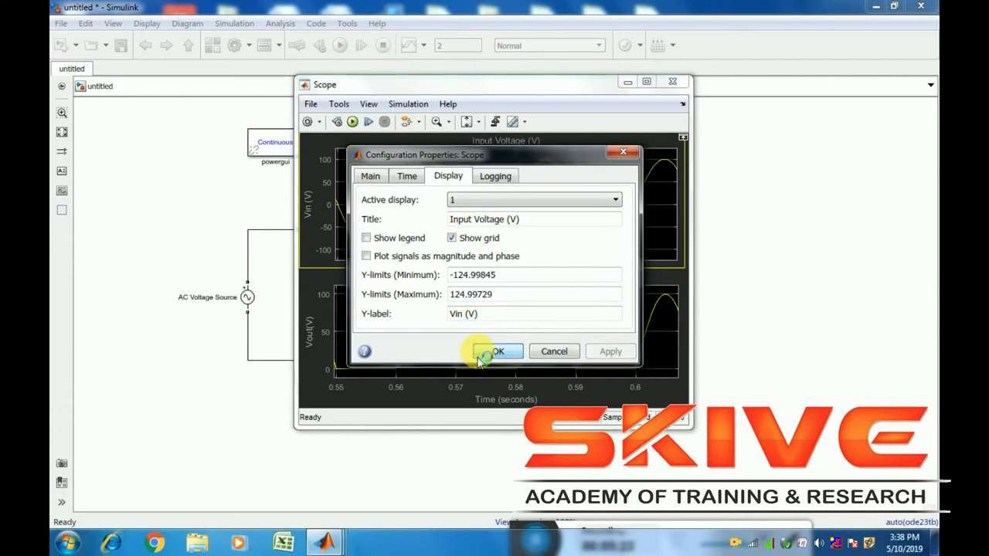
{"action": "left_click", "coordinate": [497, 352]}
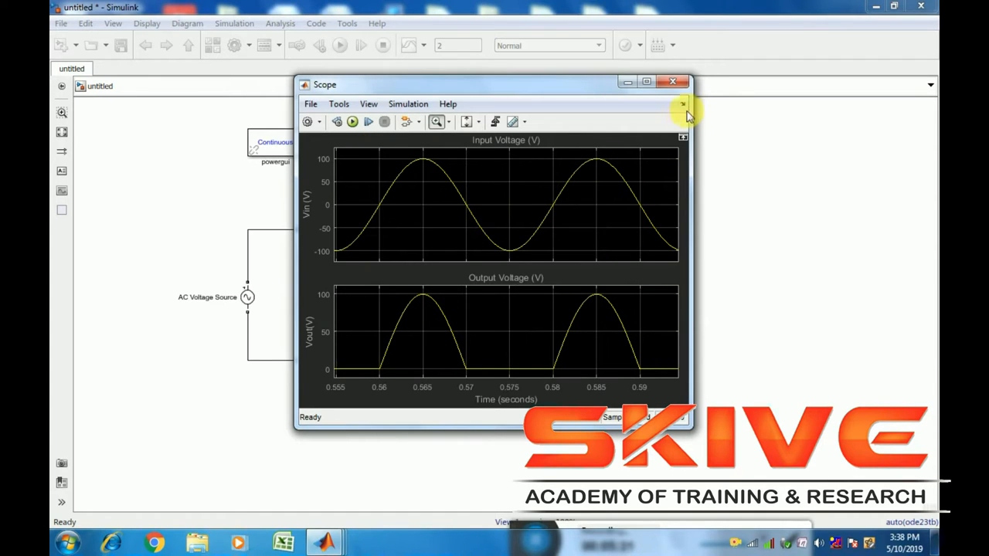
{"action": "left_click", "coordinate": [672, 82]}
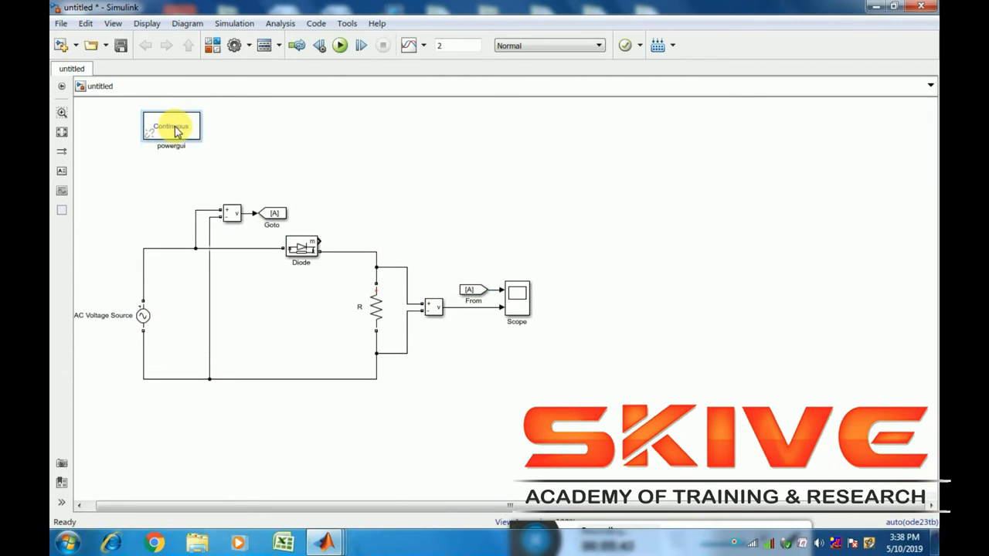
Enclose the half-wave circuit in an Area annotation titled 'Half wave rectifier'
{"action": "left_click_drag", "start_coordinate": [120, 179], "coordinate": [547, 414]}
{"action": "type", "text": "Halfwave"}
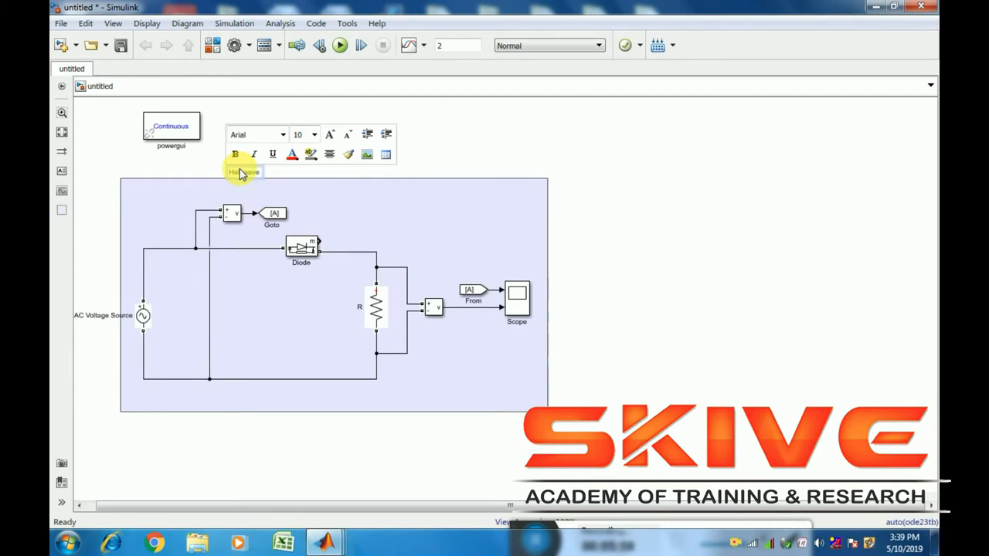
{"action": "type", "text": "rectifier"}
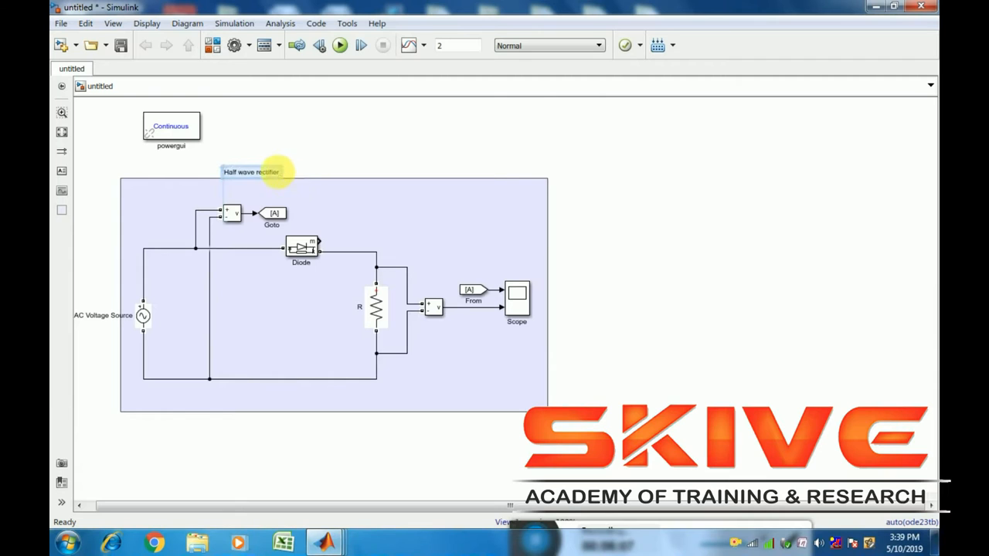
{"action": "double_click", "coordinate": [251, 172]}
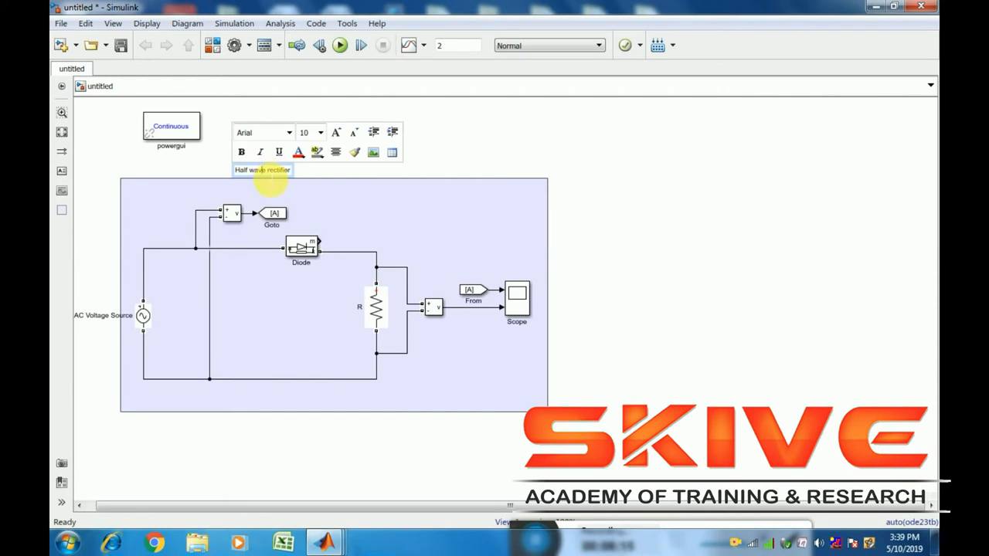
Enlarge the area title's font size from the formatting toolbar
{"action": "left_click", "coordinate": [287, 133]}
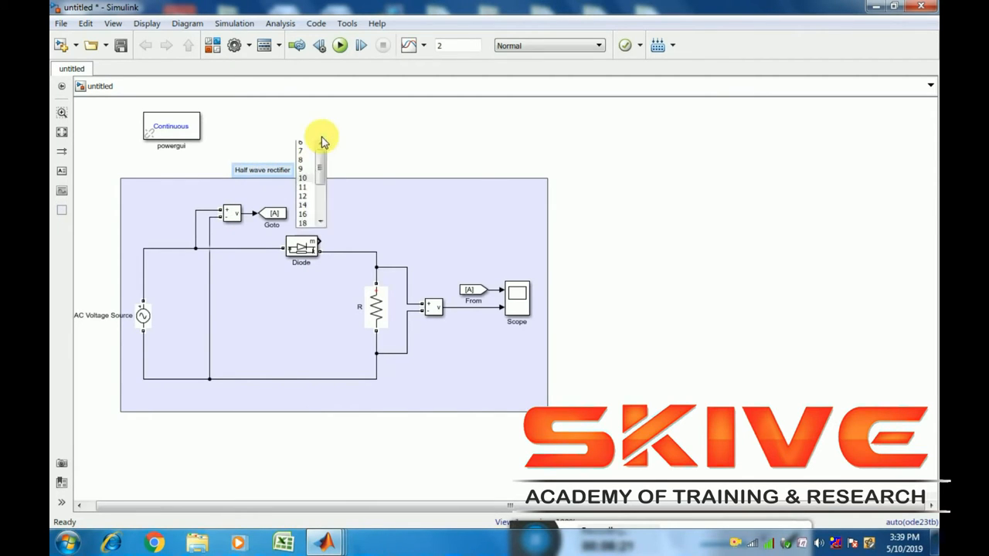
{"action": "left_click", "coordinate": [303, 222]}
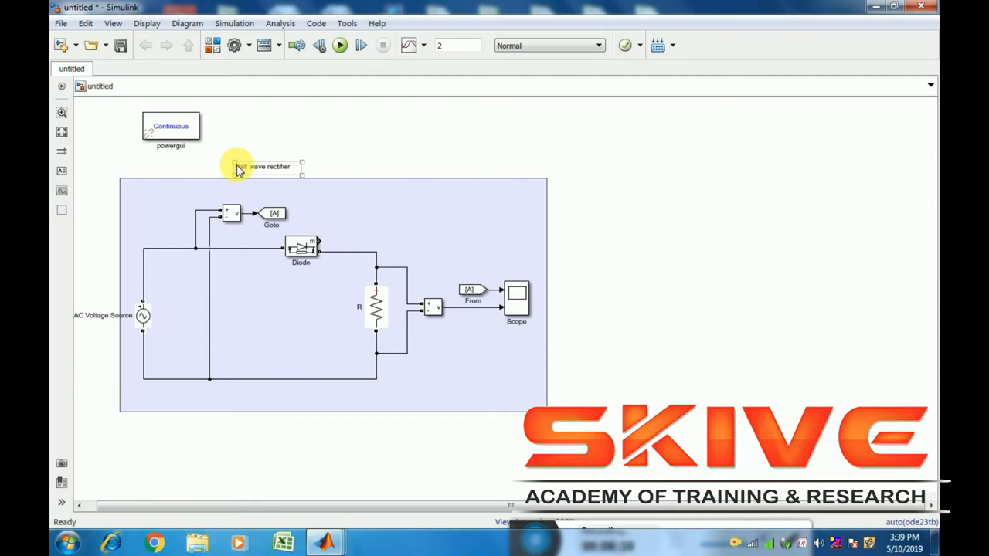
{"action": "double_click", "coordinate": [263, 167]}
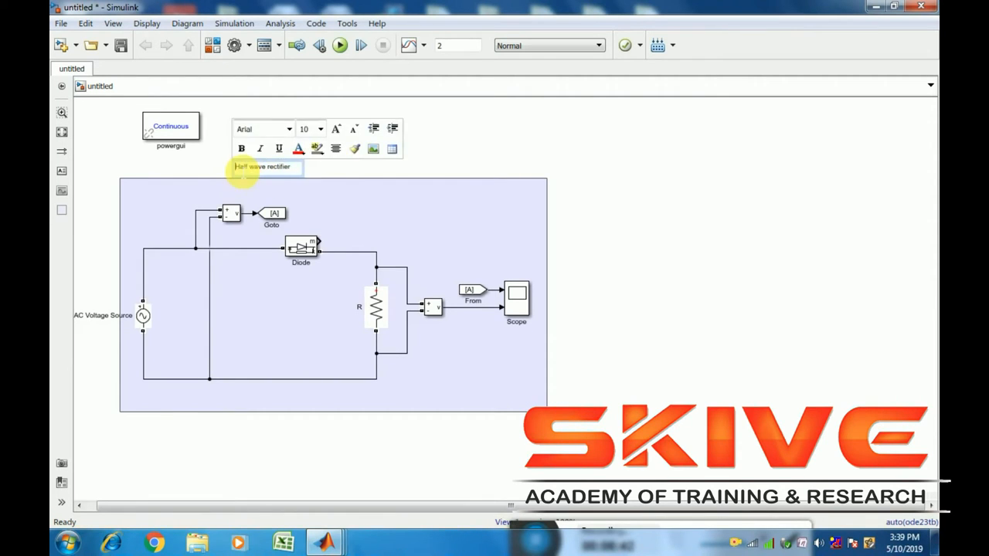
{"action": "left_click", "coordinate": [337, 193]}
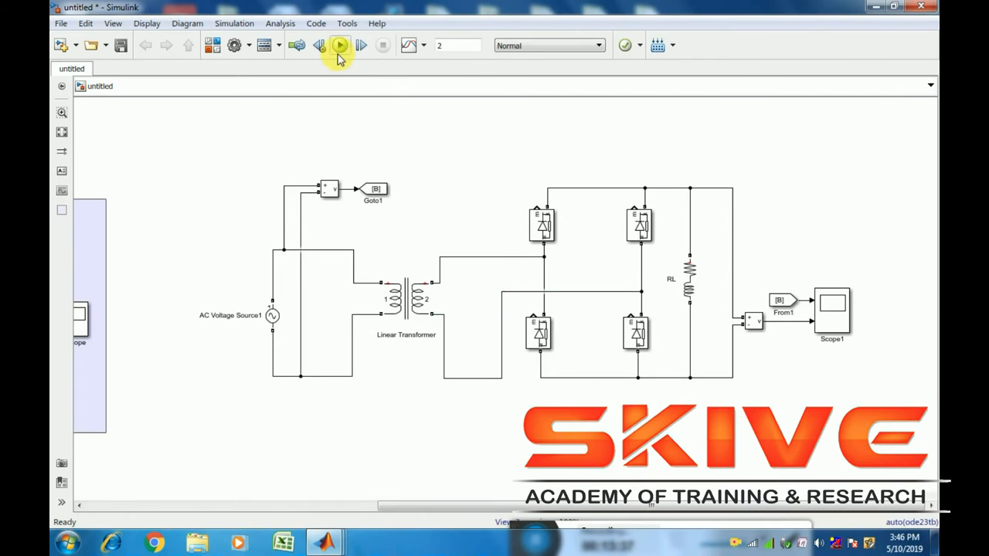
Run the full-wave bridge simulation and view its waveforms in Scope1
{"action": "left_click", "coordinate": [340, 45]}
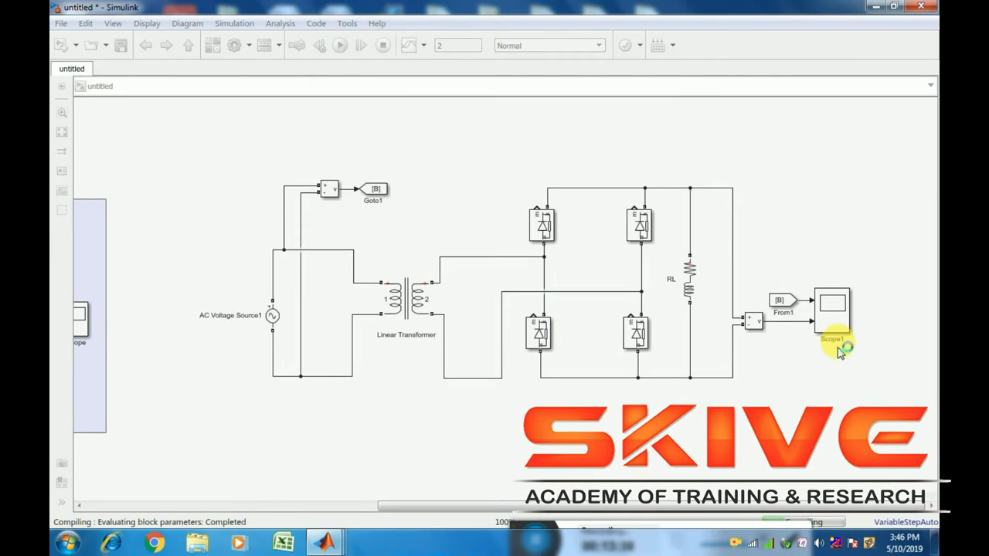
{"action": "mouse_move", "coordinate": [865, 402]}
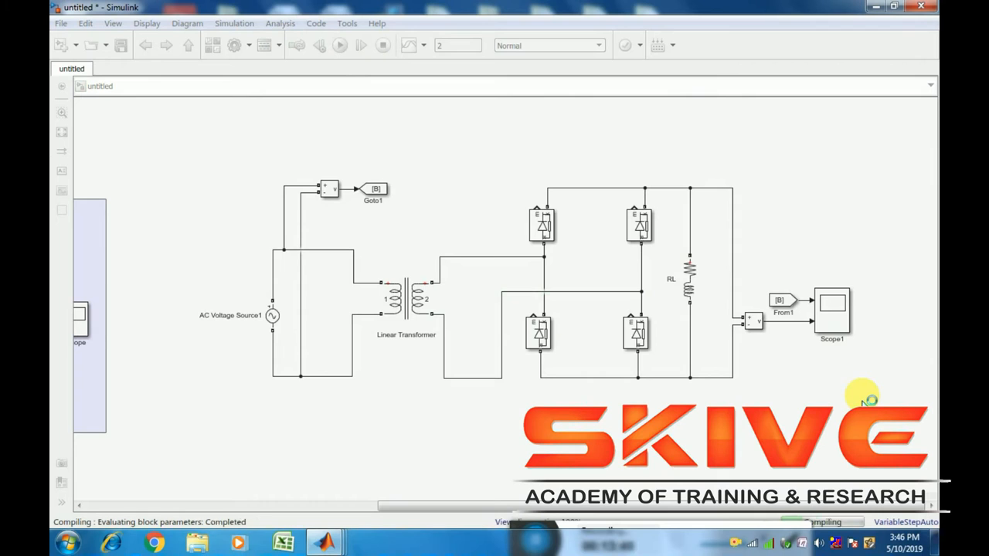
{"action": "left_click", "coordinate": [340, 45]}
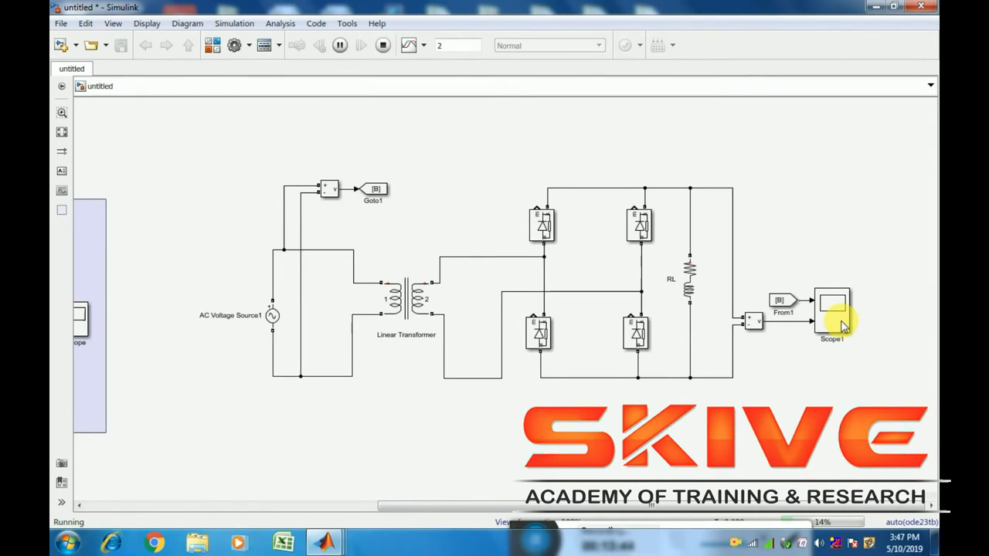
{"action": "double_click", "coordinate": [831, 305]}
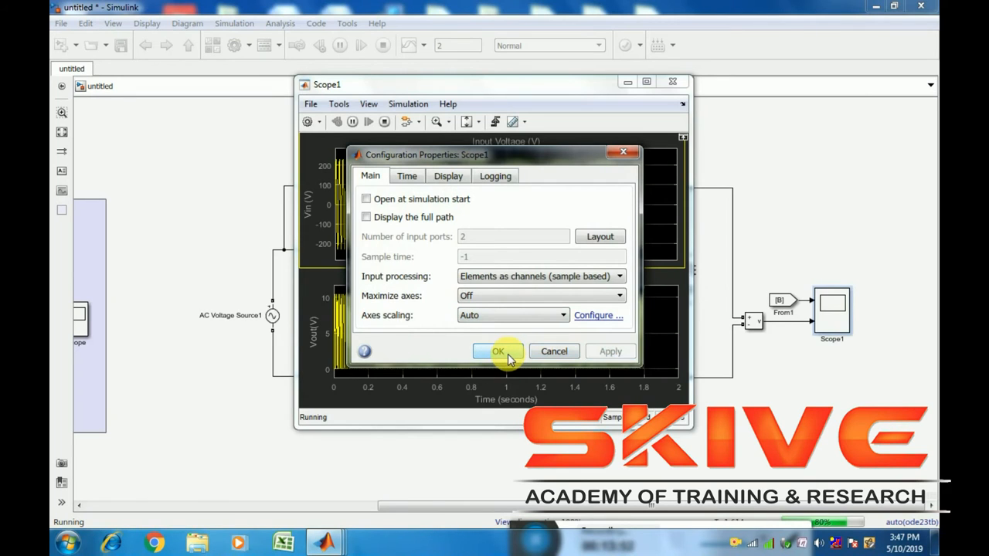
{"action": "left_click", "coordinate": [497, 352]}
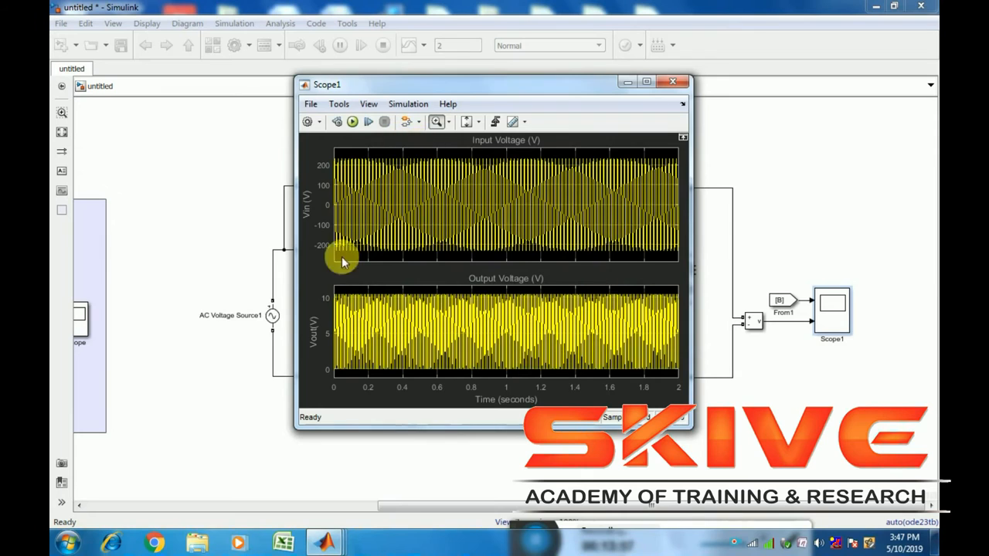
{"action": "mouse_move", "coordinate": [423, 151]}
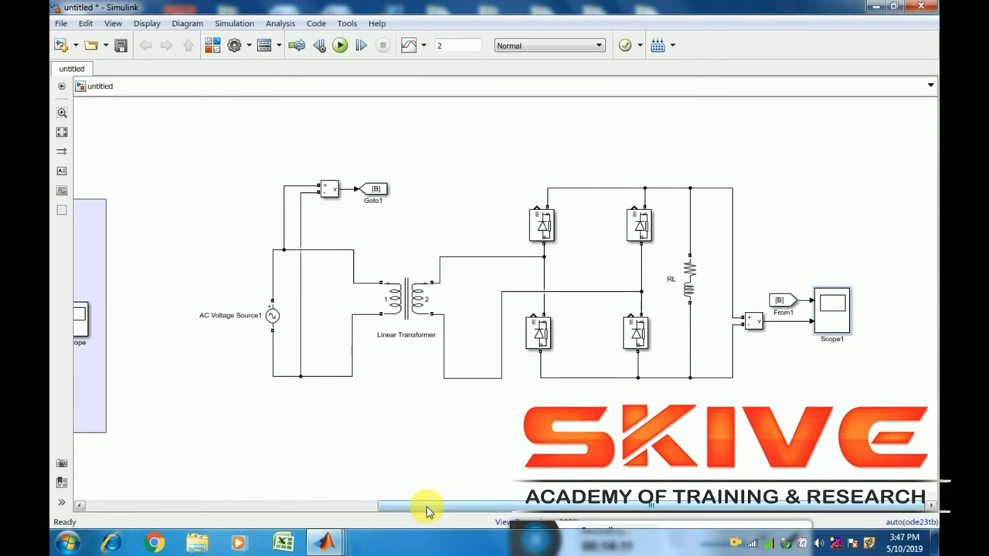
{"action": "double_click", "coordinate": [231, 320]}
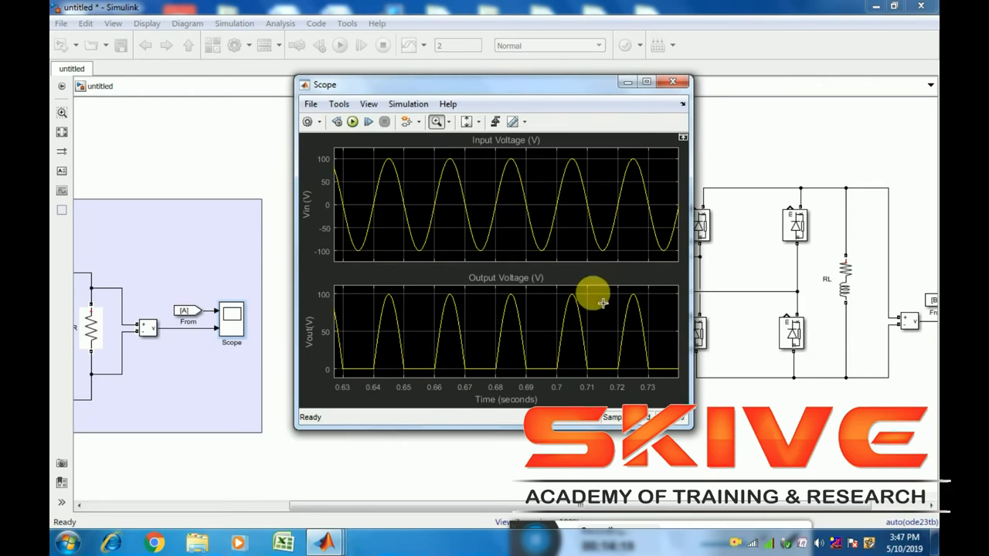
{"action": "left_click", "coordinate": [671, 81]}
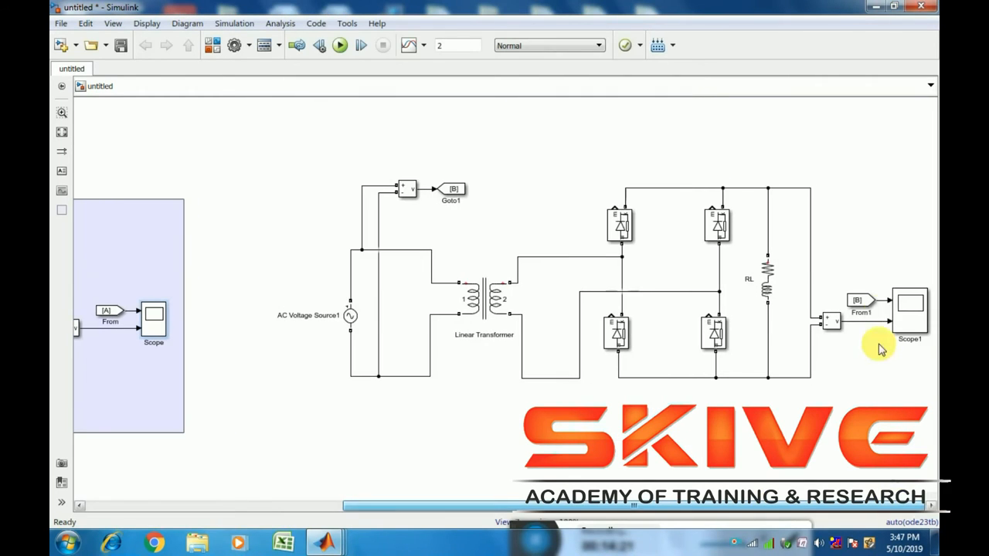
{"action": "double_click", "coordinate": [909, 309]}
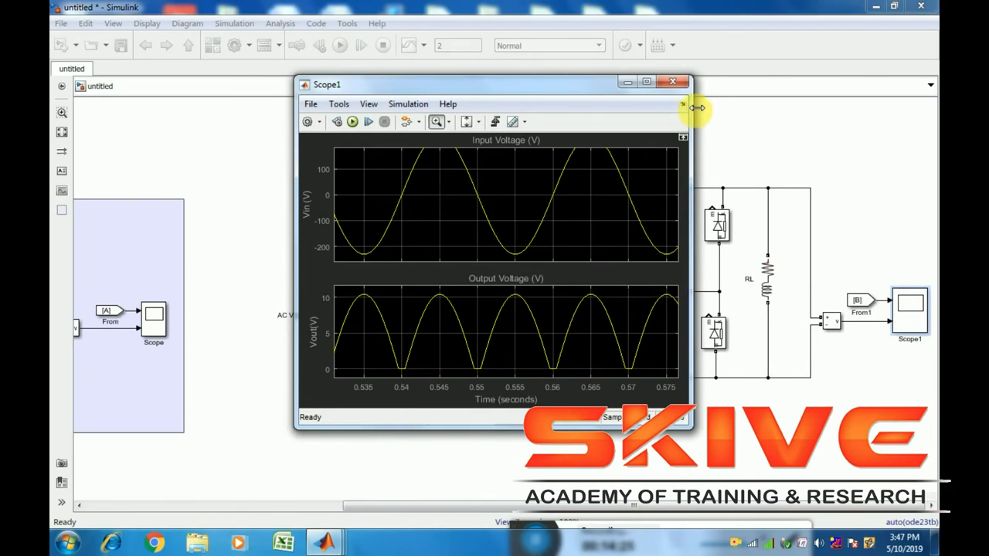
{"action": "left_click", "coordinate": [672, 82]}
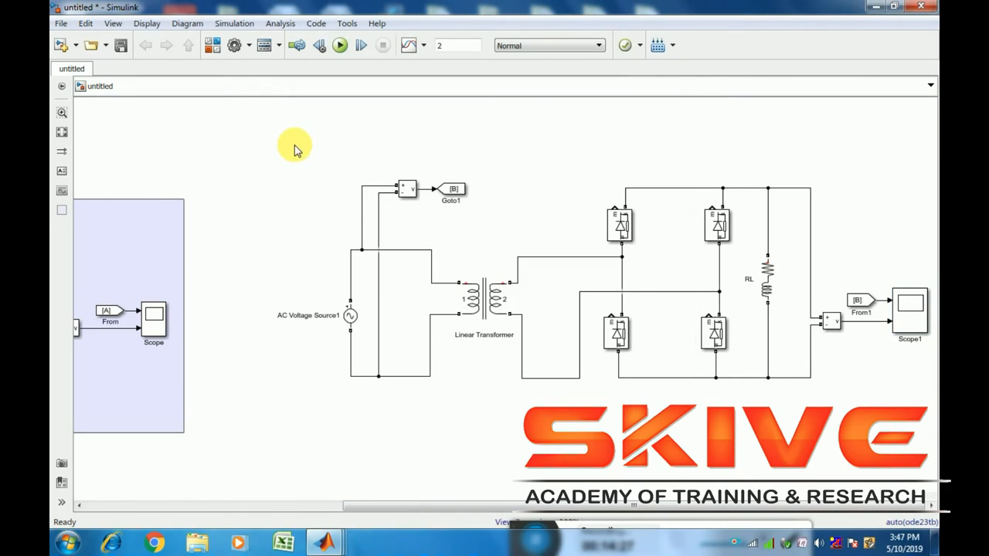
{"action": "left_click_drag", "start_coordinate": [294, 146], "coordinate": [862, 402]}
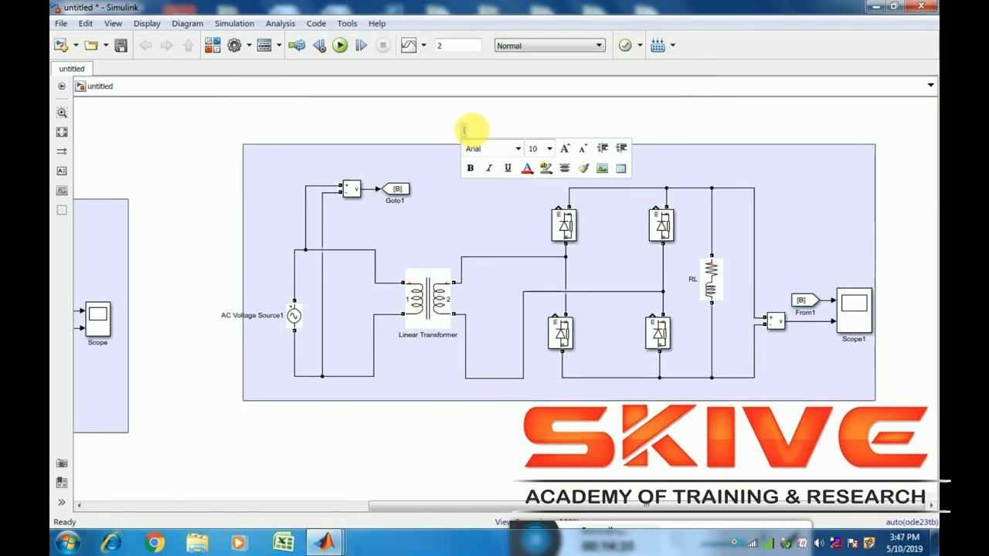
Title the bridge circuit's area 'Full Wave Rectifier' with a chosen font size
{"action": "left_click", "coordinate": [548, 148]}
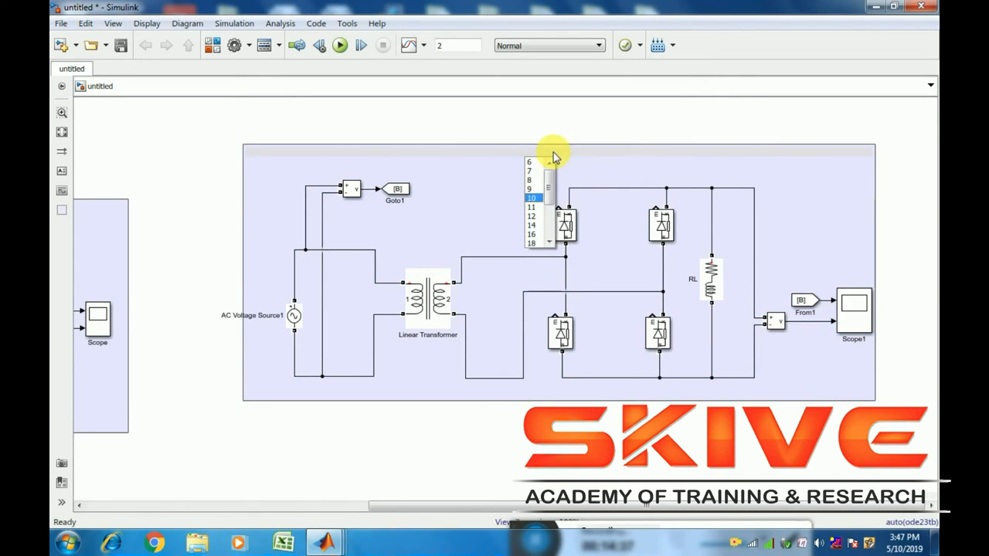
{"action": "left_click", "coordinate": [531, 235]}
{"action": "type", "text": "Full Wave"}
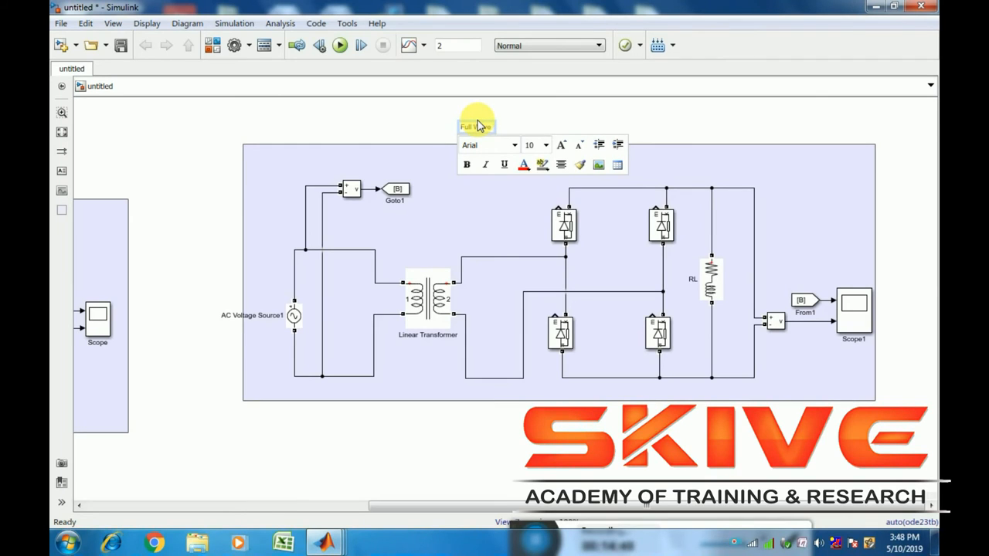
{"action": "type", "text": "Rectif"}
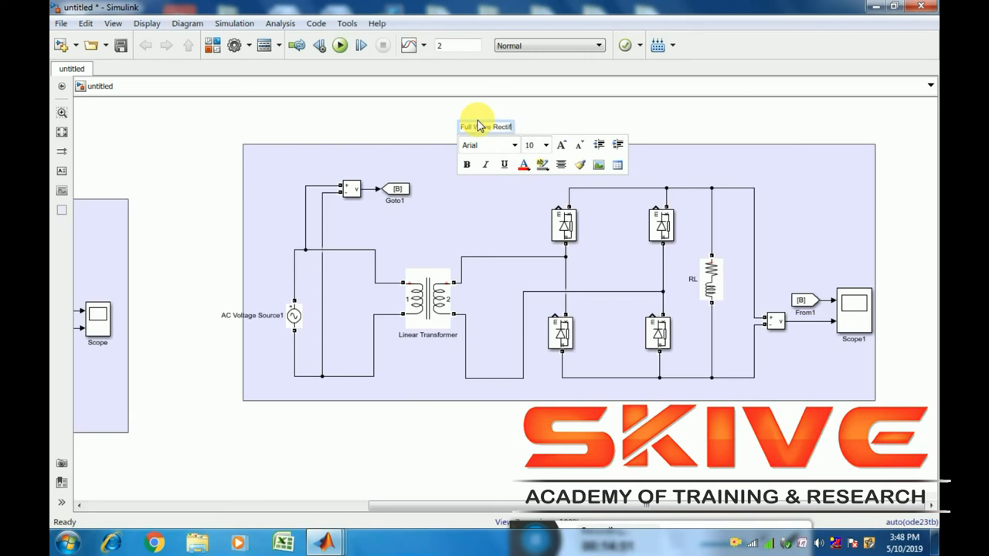
{"action": "left_click", "coordinate": [559, 127]}
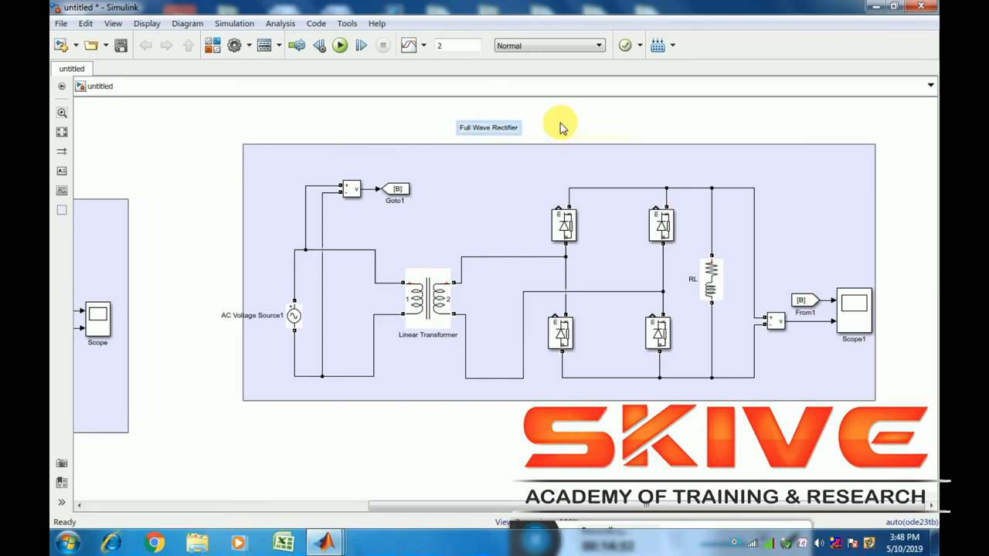
{"action": "left_click", "coordinate": [489, 127]}
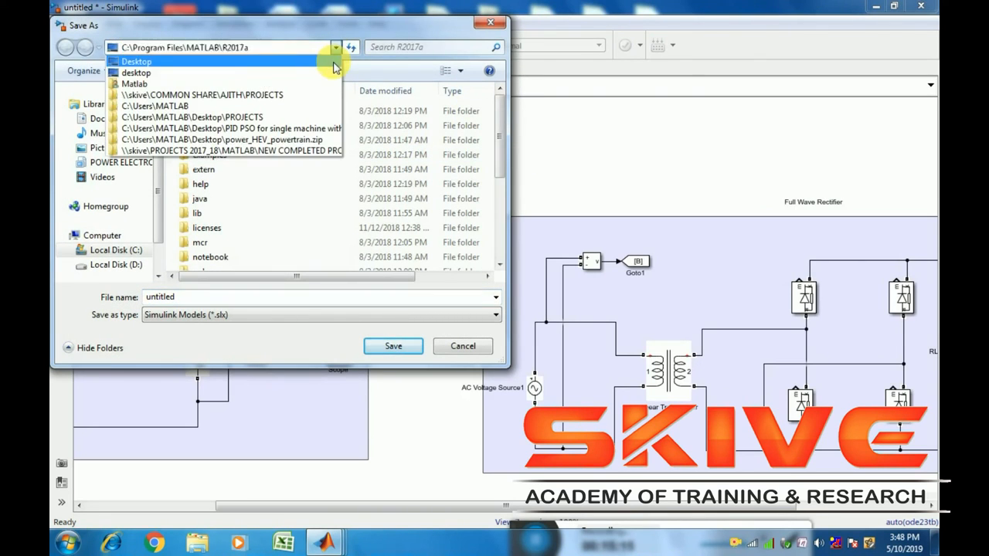
Browse to Desktop > Power Electronics Tutorial as the save location
{"action": "left_click", "coordinate": [136, 62]}
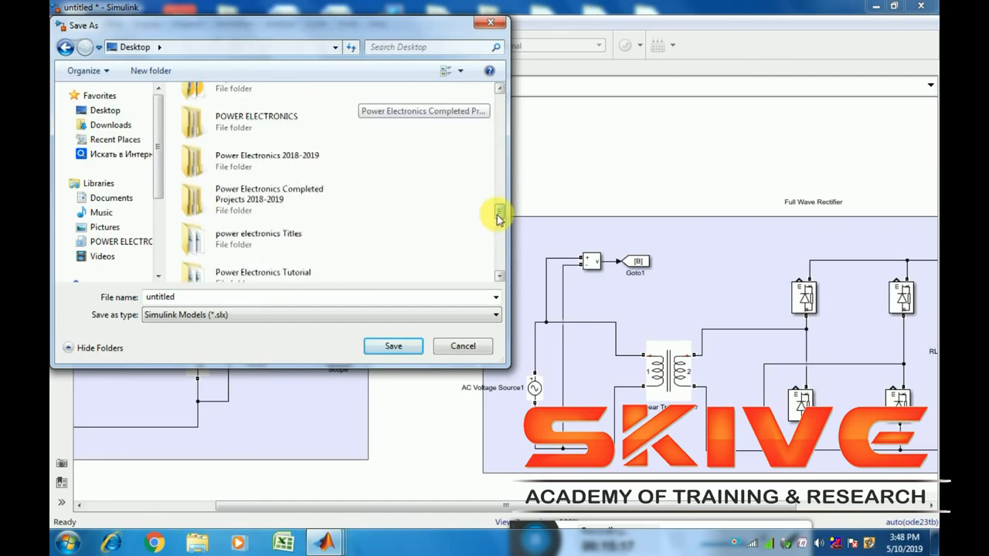
{"action": "scroll", "scroll_direction": "up", "scroll_amount": 3}
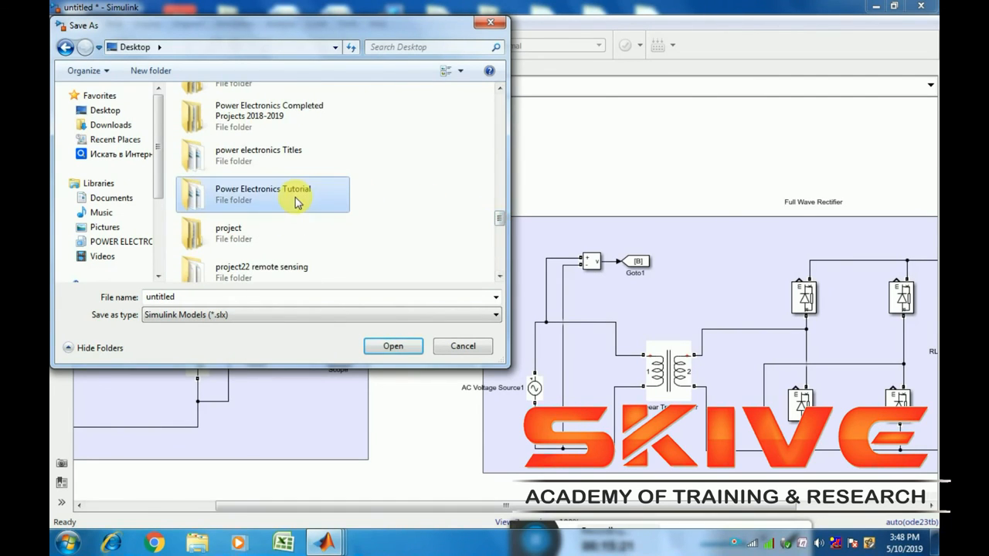
{"action": "double_click", "coordinate": [262, 193]}
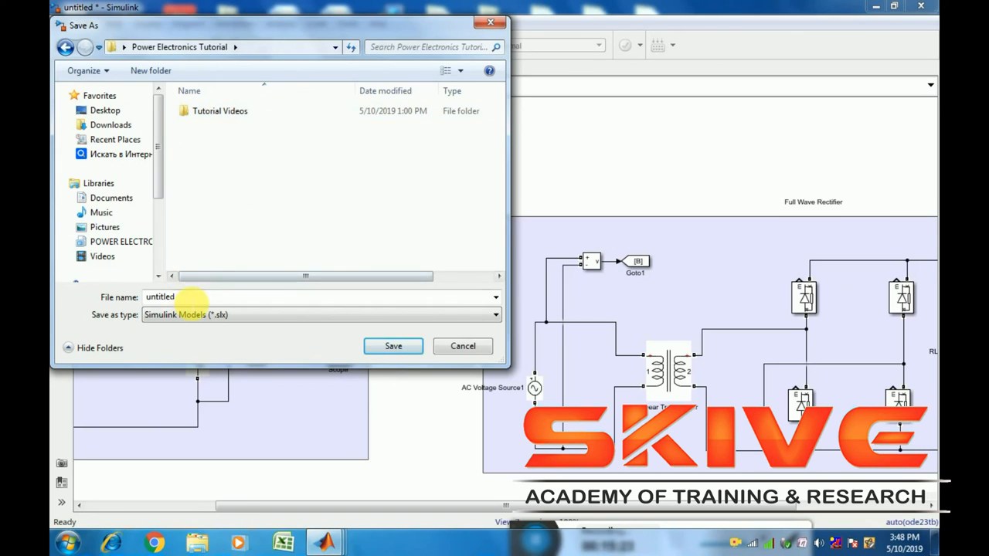
Attempt to save as 'Half and Full wave rectifier', which is rejected as an invalid model name
{"action": "type", "text": "H"}
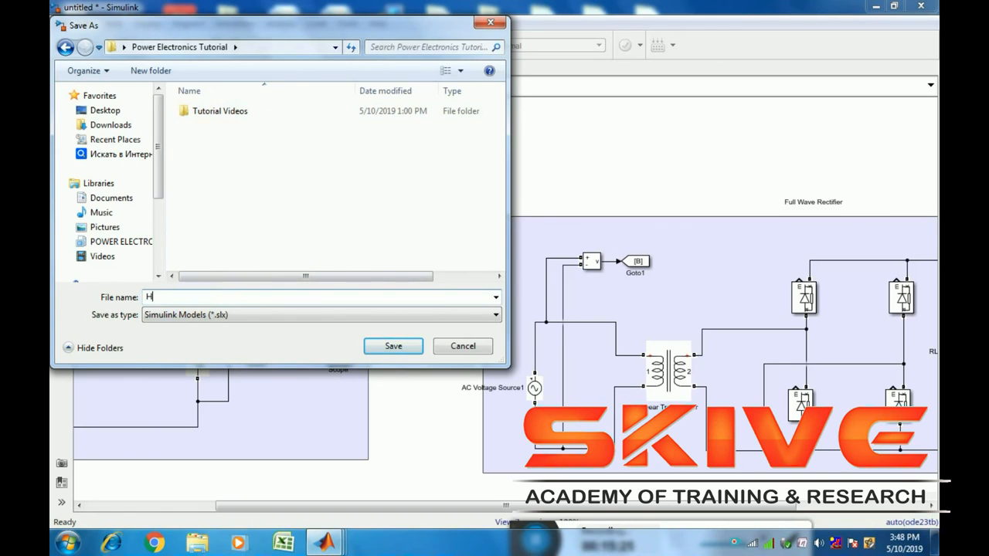
{"action": "type", "text": "alf"}
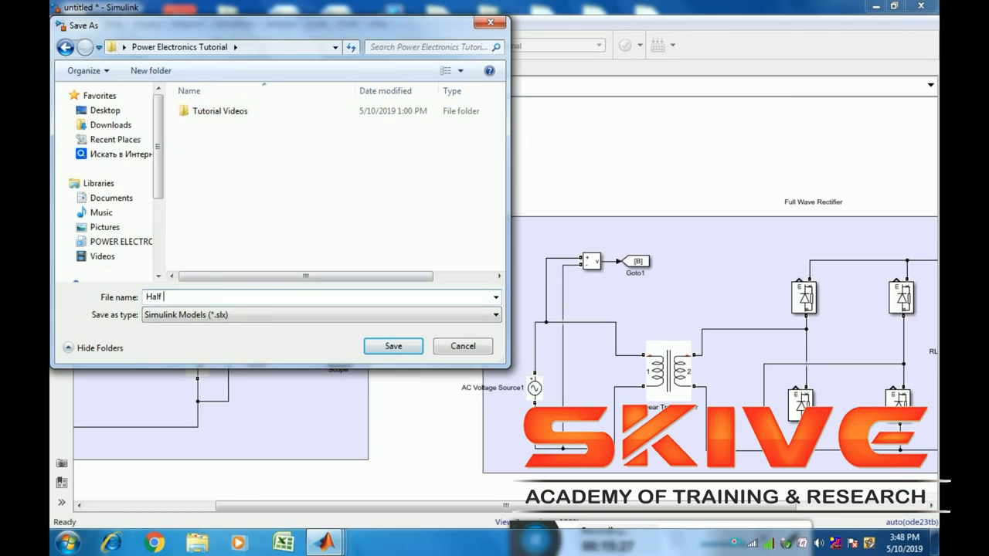
{"action": "type", "text": "an"}
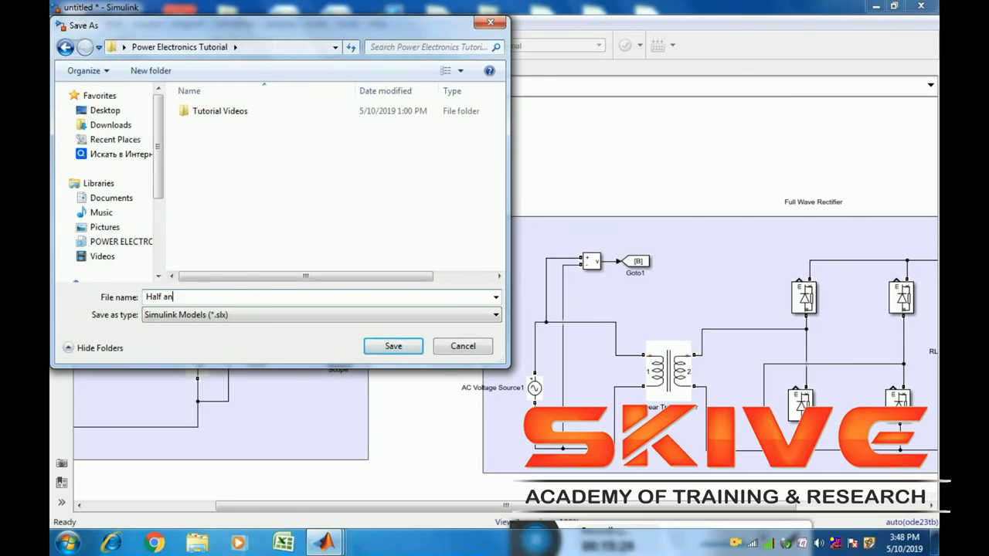
{"action": "type", "text": "d F"}
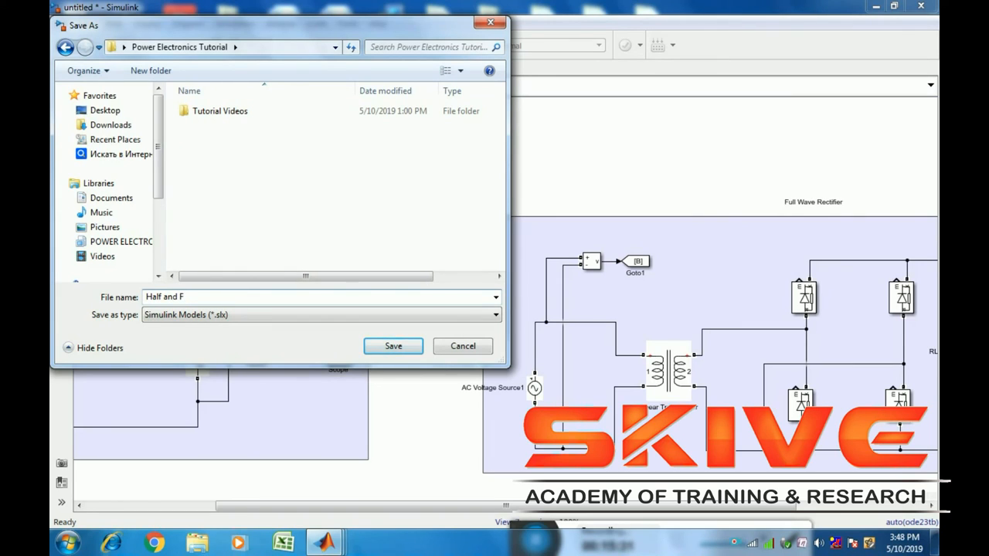
{"action": "type", "text": "ull w"}
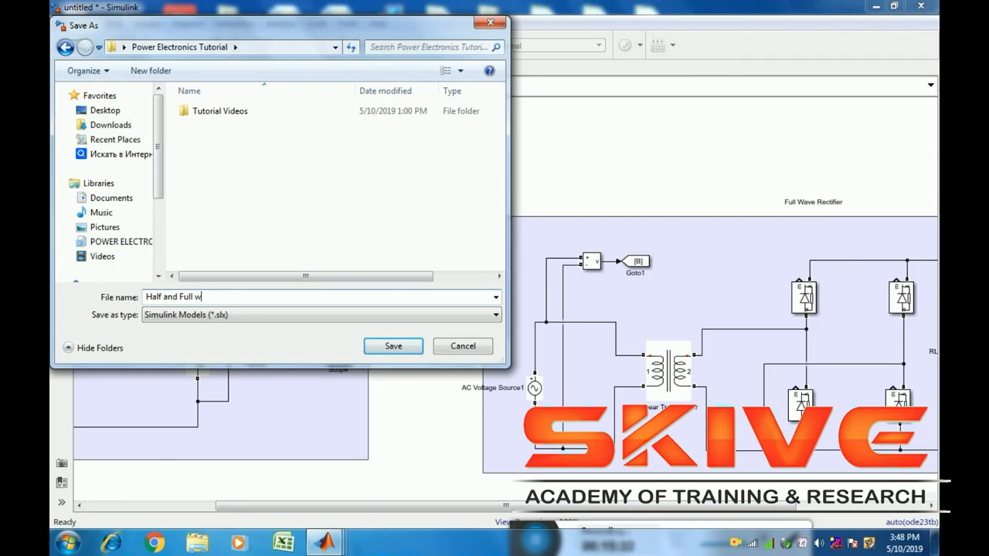
{"action": "type", "text": "ave re"}
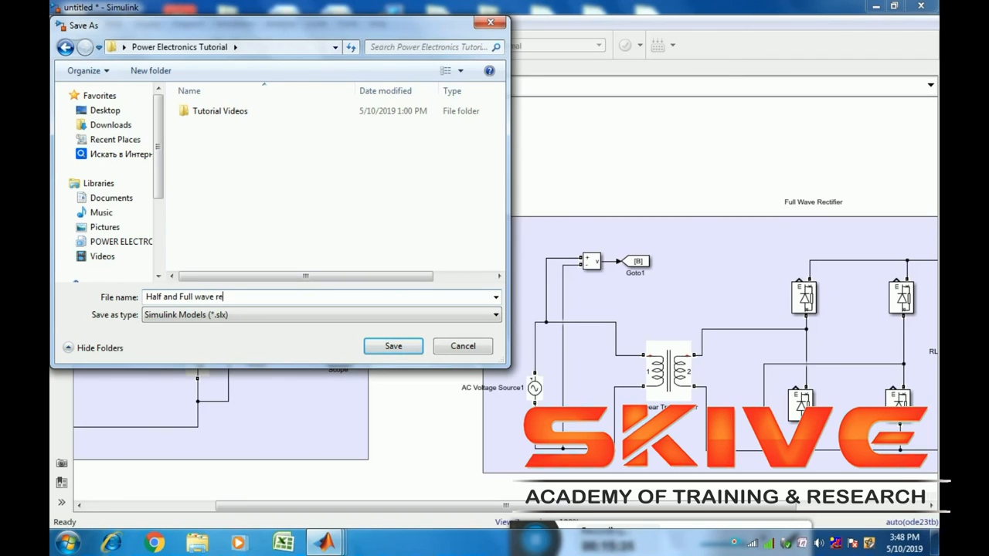
{"action": "type", "text": "ctifier"}
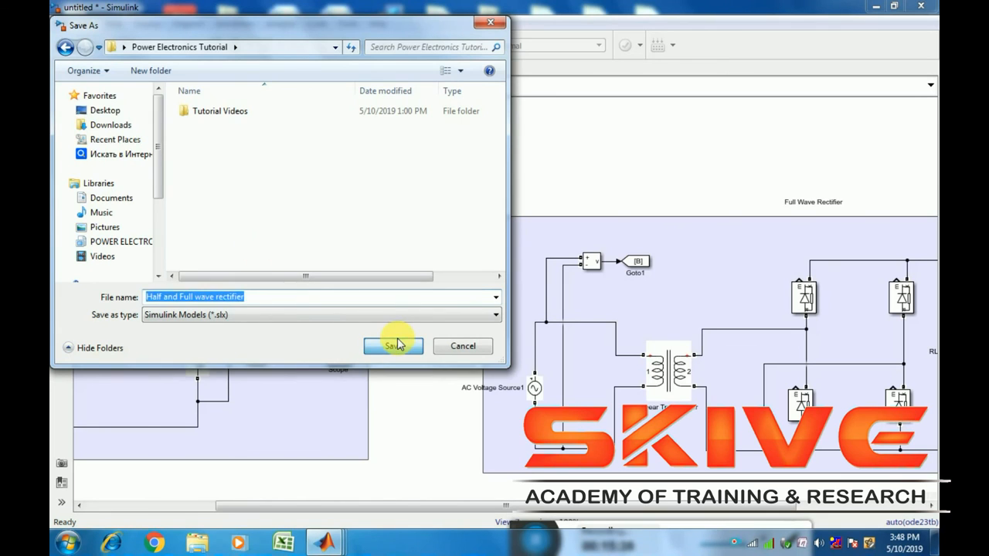
{"action": "left_click", "coordinate": [392, 346]}
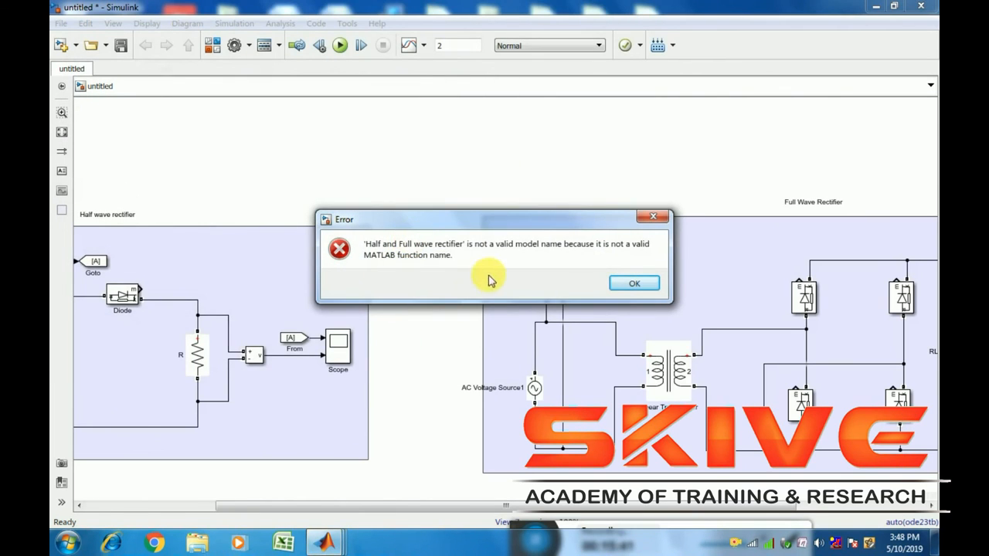